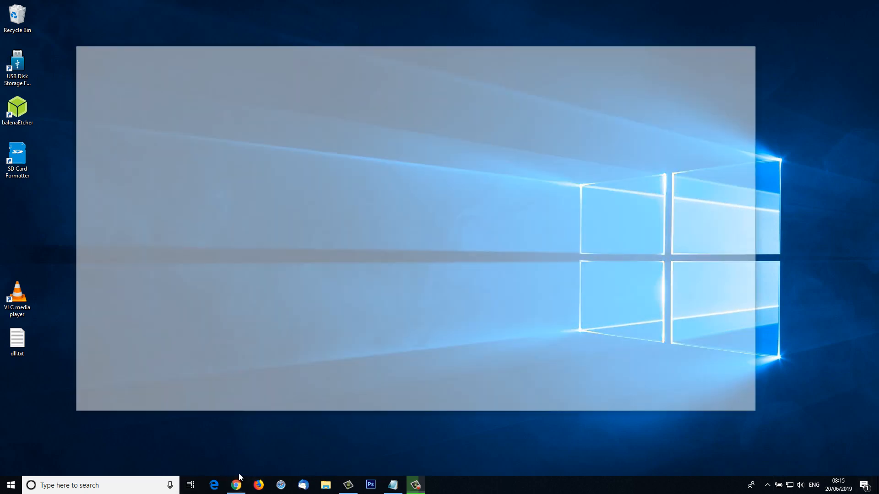
Step: Search the web for 'handbrake' and open the handbrake.fr result
{"action": "left_click", "coordinate": [236, 485]}
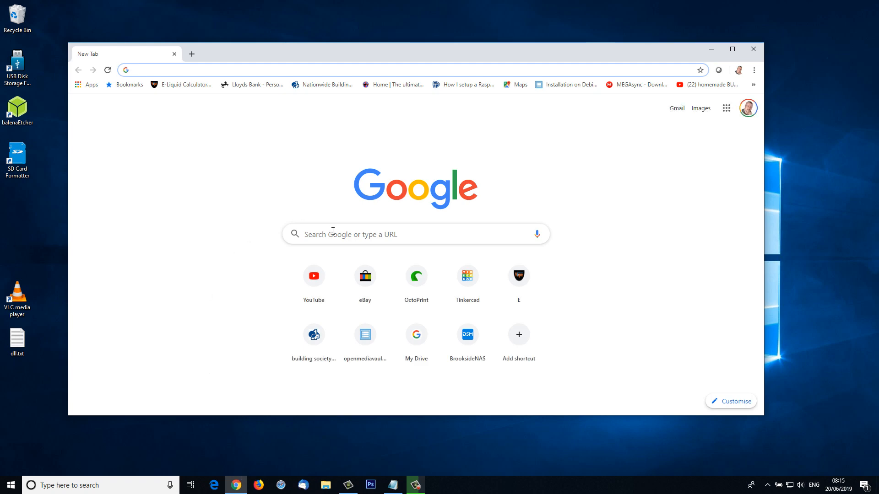
{"action": "type", "text": "handbrake"}
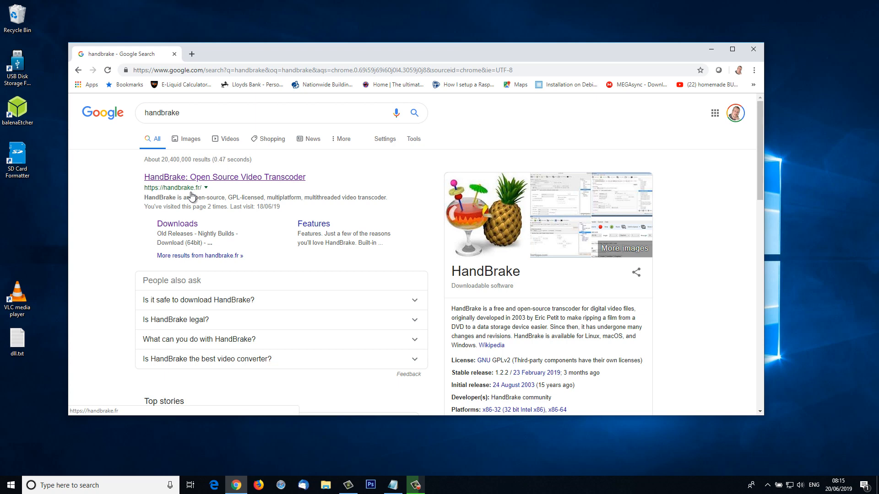
{"action": "mouse_move", "coordinate": [165, 182]}
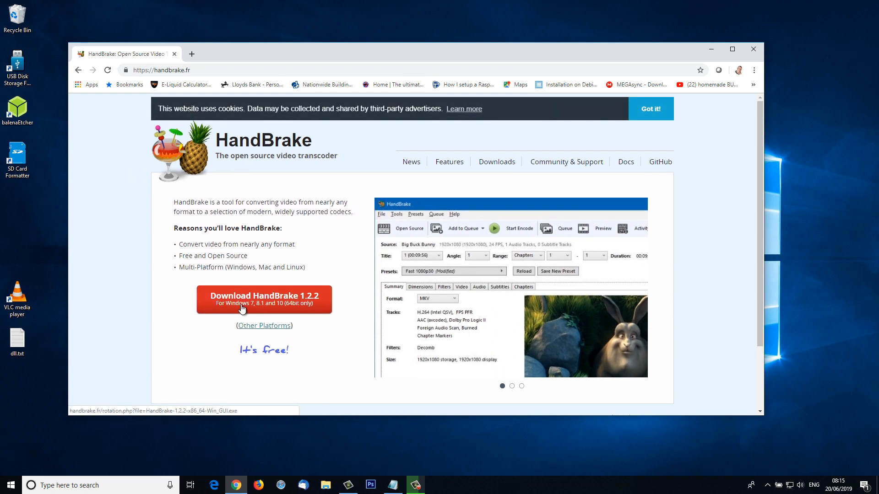
{"action": "left_click", "coordinate": [512, 386]}
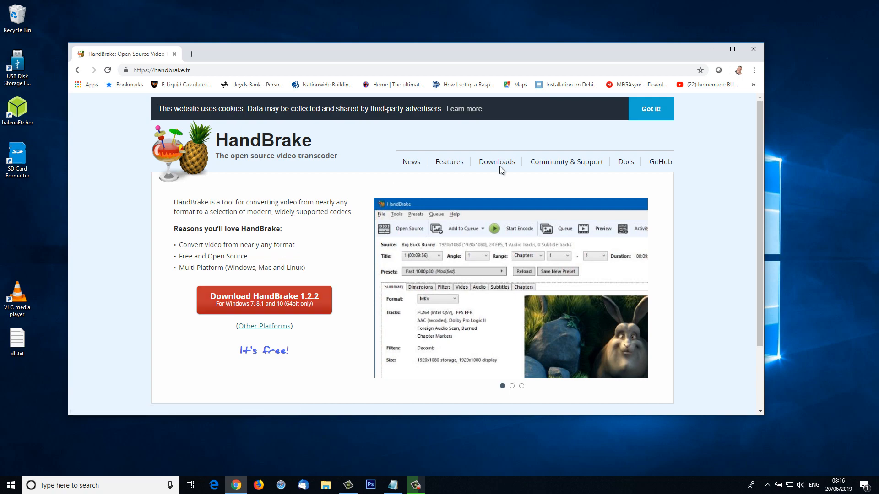
Step: Go to Downloads, then Old Releases, and scroll down to the Version 0.9.9 section
{"action": "left_click", "coordinate": [496, 161]}
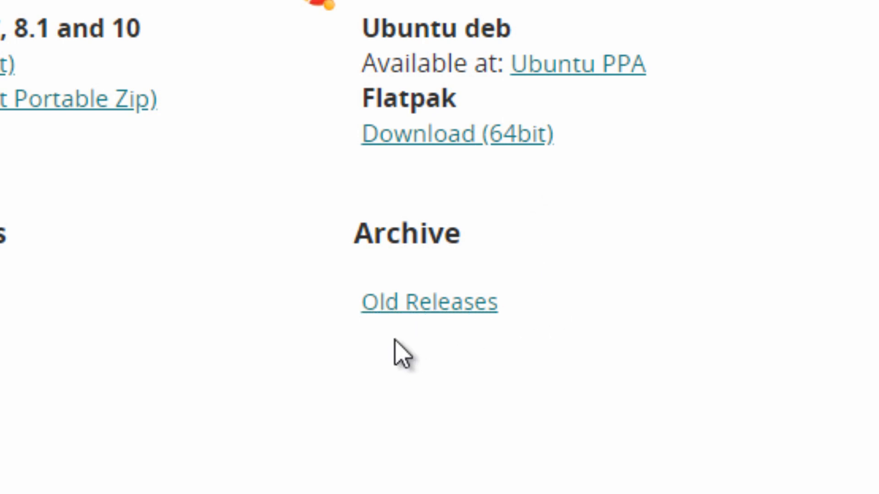
{"action": "left_click", "coordinate": [429, 302]}
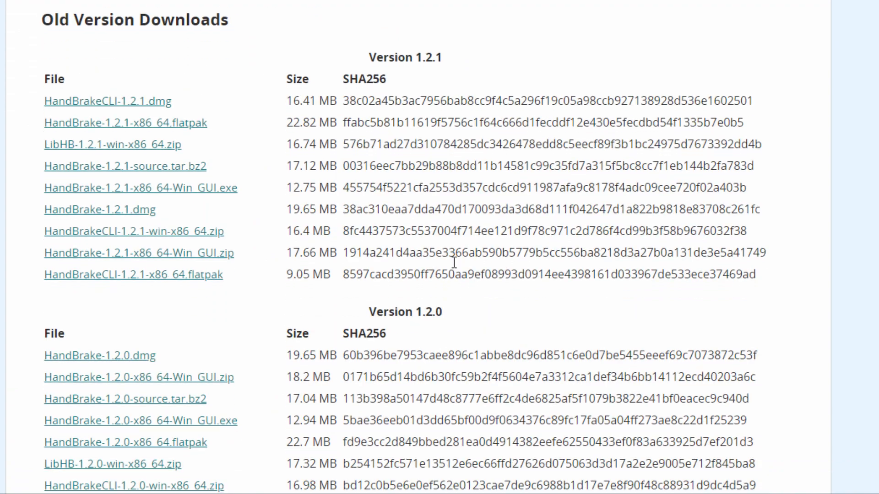
{"action": "scroll", "scroll_direction": "down", "scroll_amount": 3}
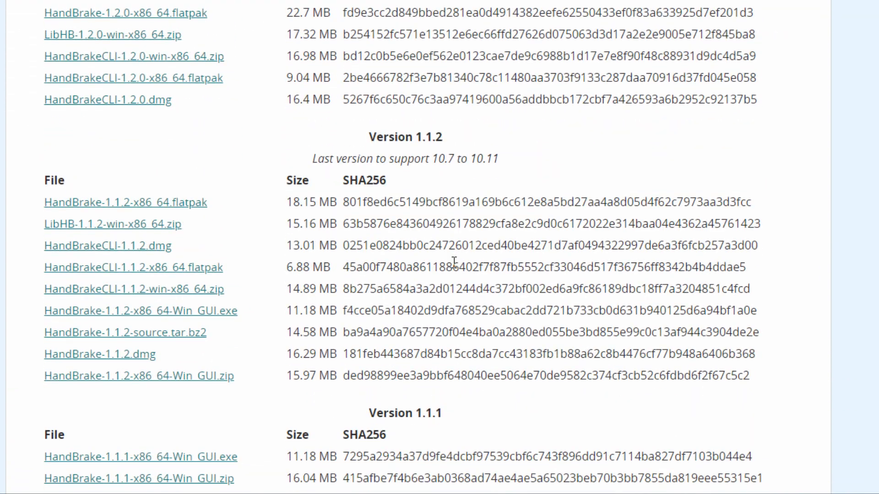
{"action": "scroll", "scroll_direction": "down", "scroll_amount": 3}
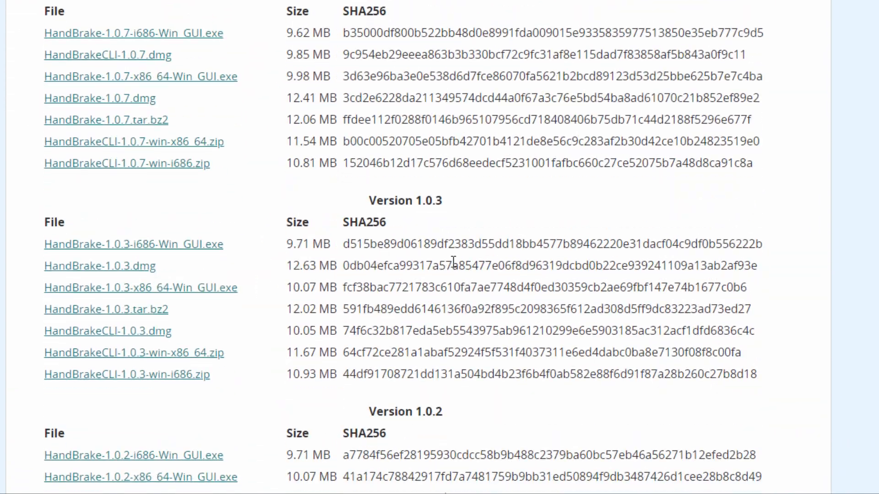
{"action": "scroll", "scroll_direction": "down", "scroll_amount": 3}
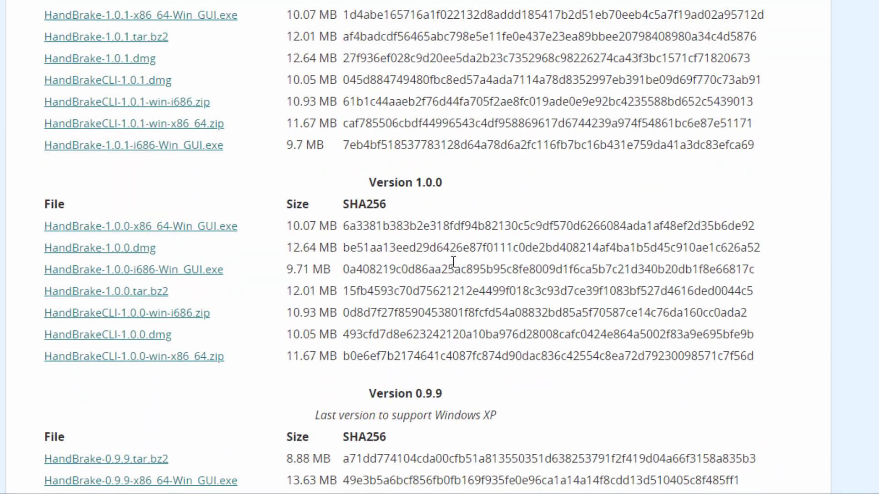
{"action": "scroll", "scroll_direction": "down", "scroll_amount": 3}
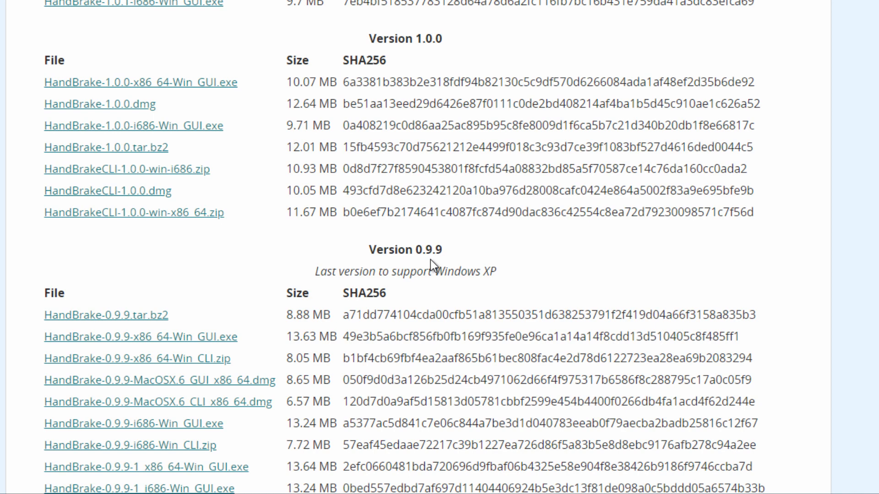
{"action": "mouse_move", "coordinate": [362, 297]}
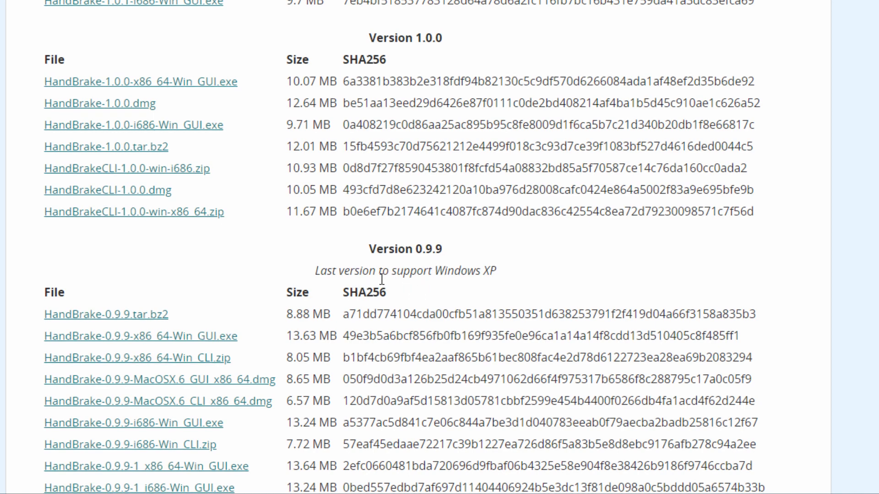
{"action": "scroll", "scroll_direction": "down", "scroll_amount": 3}
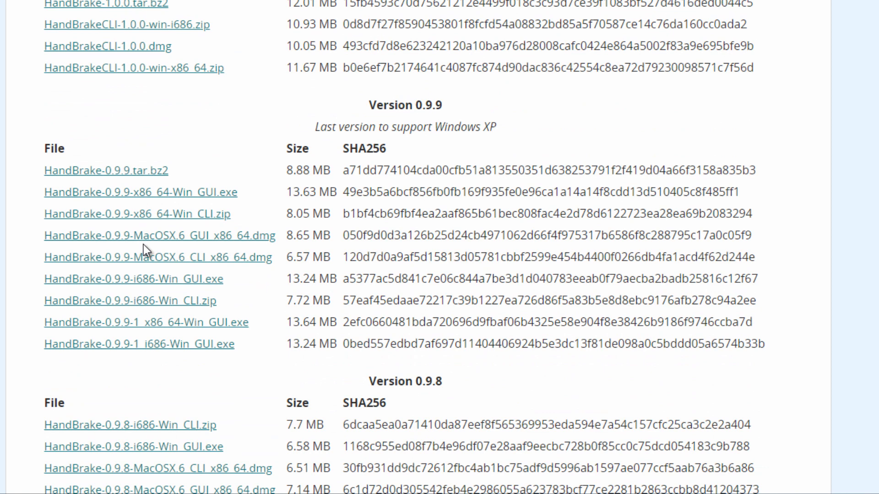
{"action": "mouse_move", "coordinate": [152, 215]}
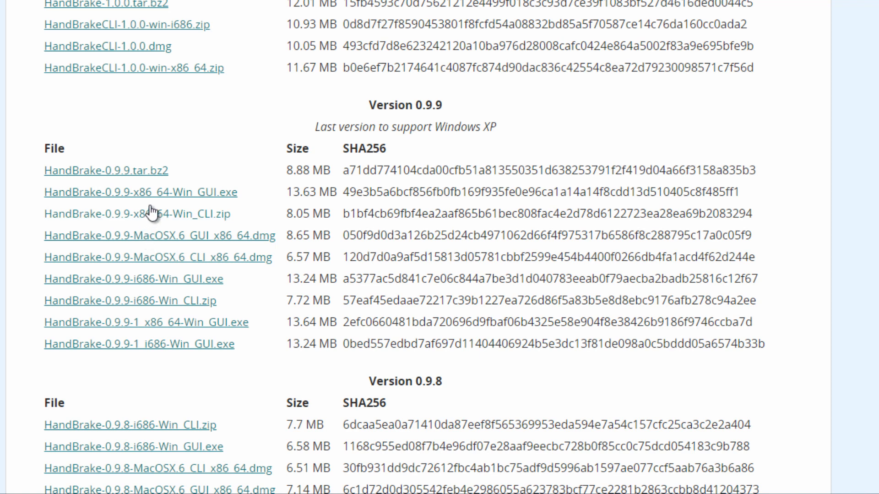
{"action": "mouse_move", "coordinate": [160, 194]}
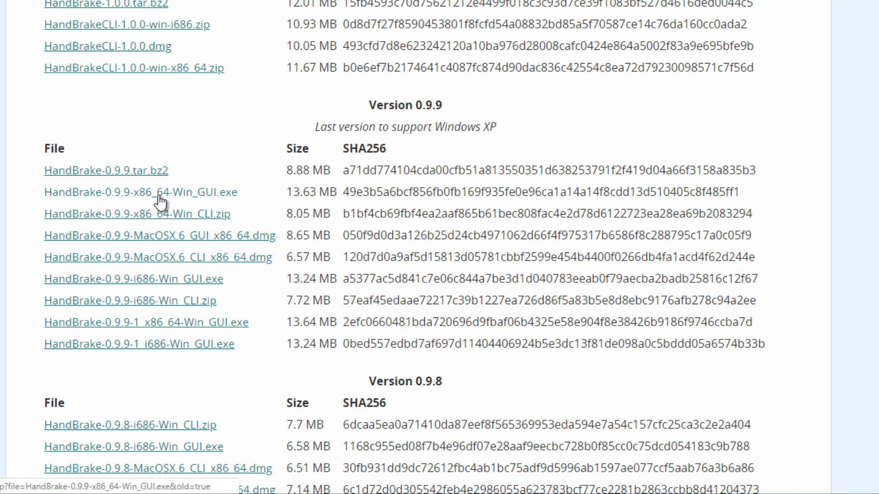
Step: Download HandBrake-0.9.9-x86_64-Win_GUI.exe and run it from the download bar
{"action": "left_click", "coordinate": [135, 193]}
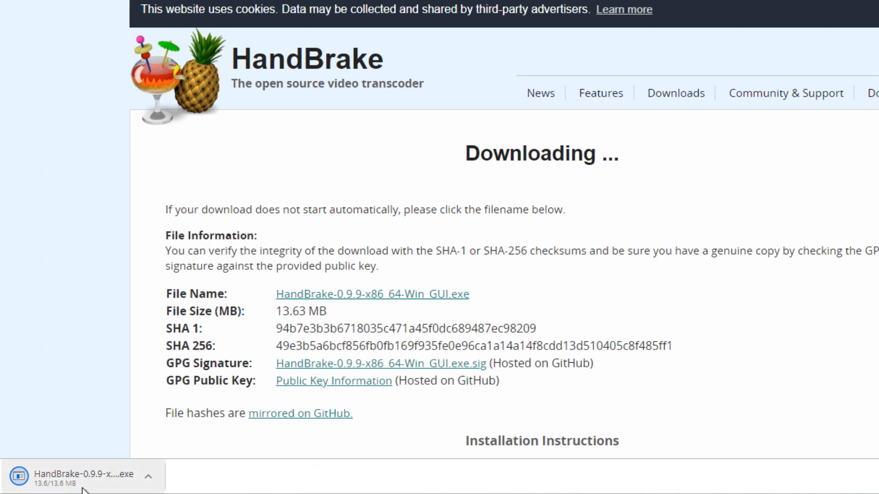
{"action": "left_click", "coordinate": [85, 480]}
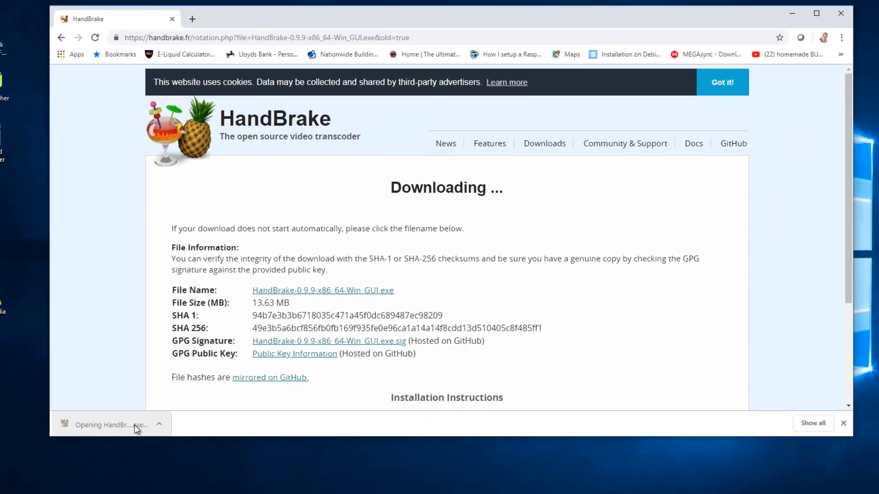
{"action": "left_click", "coordinate": [109, 424]}
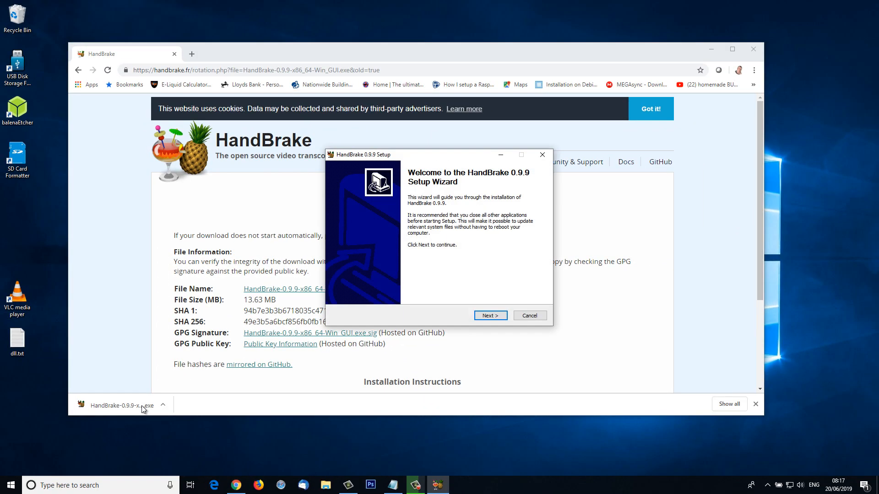
Step: Step through the setup wizard, installing into the default Program Files folder, and finish
{"action": "left_click", "coordinate": [491, 315]}
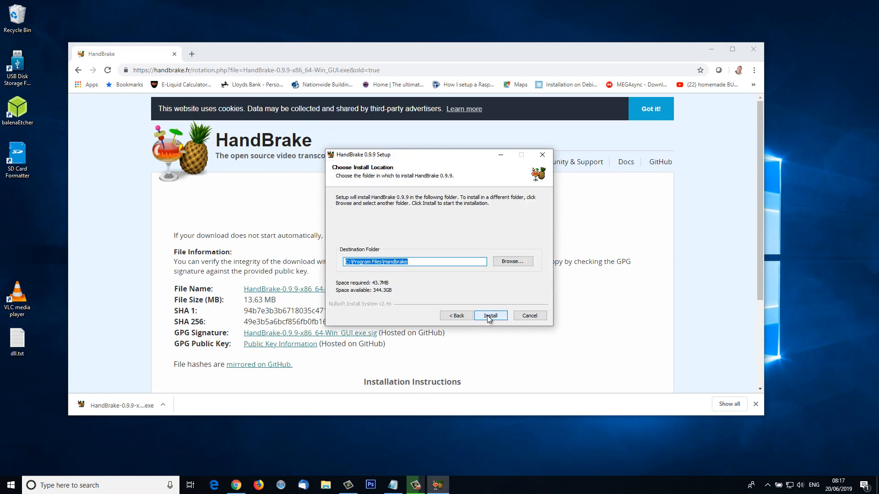
{"action": "left_click", "coordinate": [490, 316]}
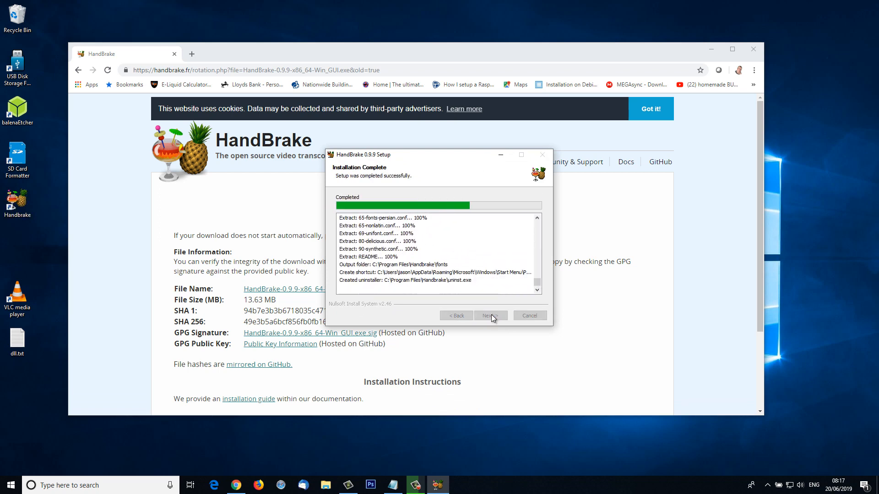
{"action": "left_click", "coordinate": [490, 316]}
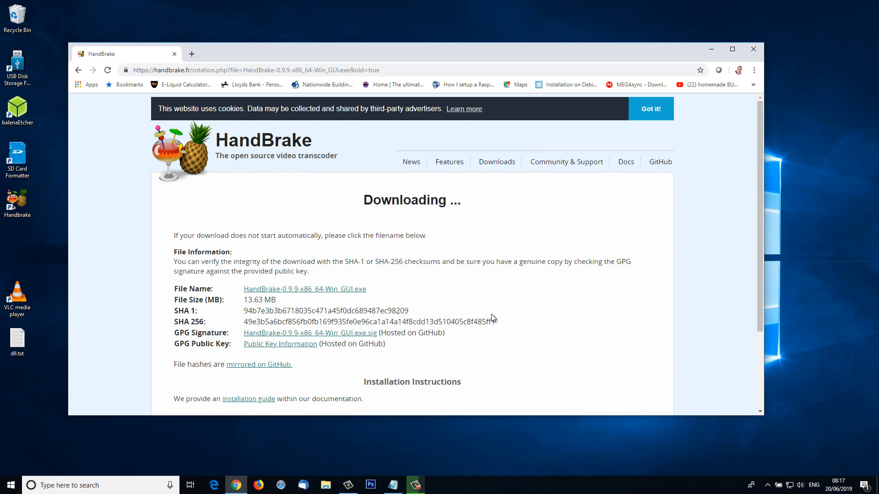
{"action": "mouse_move", "coordinate": [531, 314]}
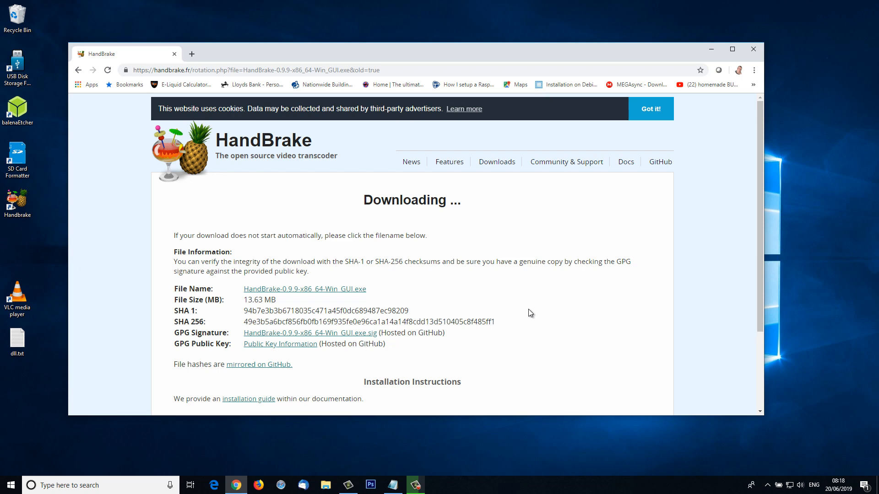
{"action": "mouse_move", "coordinate": [753, 49]}
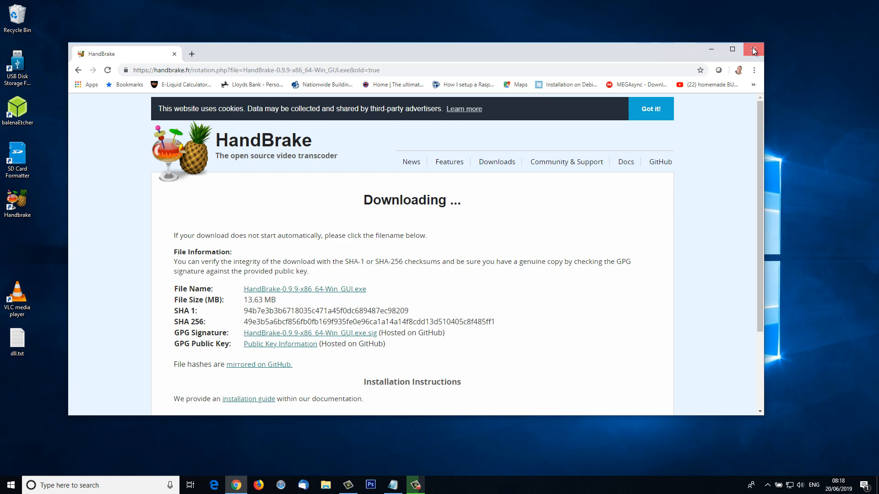
Step: Close Chrome, copy the Lifehacker rip-DVD article link from dll.txt, and close Notepad
{"action": "left_click", "coordinate": [752, 49]}
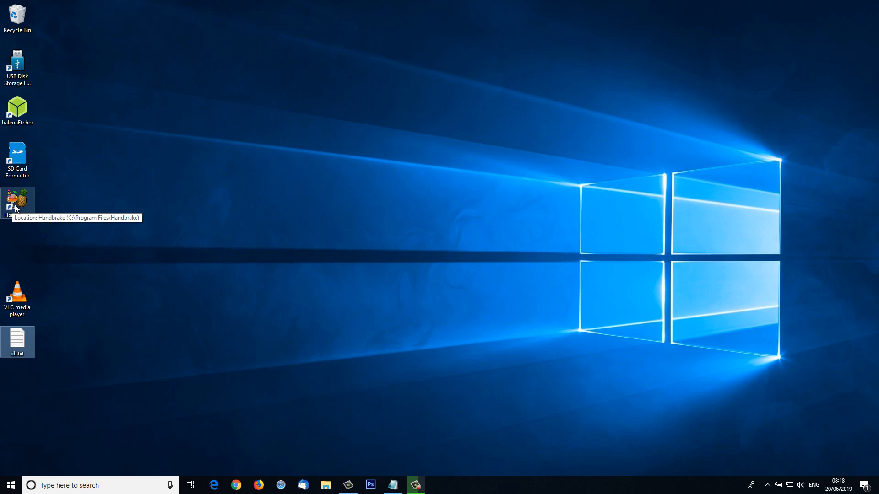
{"action": "mouse_move", "coordinate": [108, 305]}
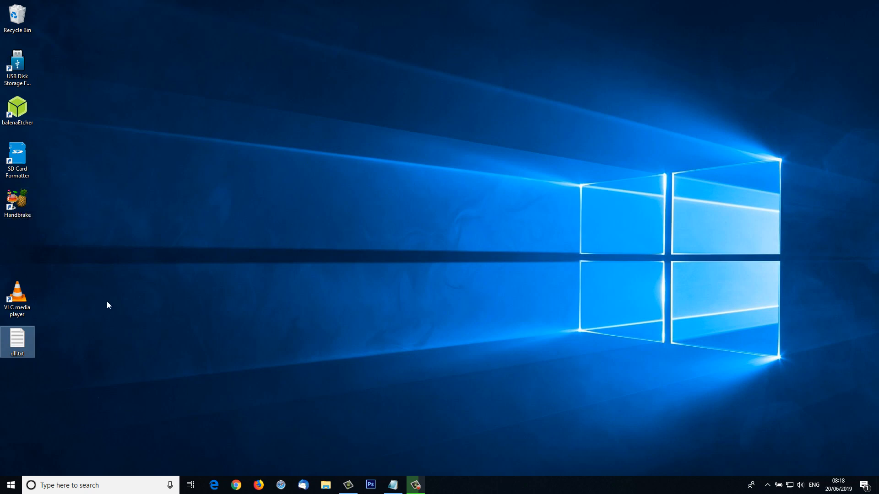
{"action": "mouse_move", "coordinate": [39, 351]}
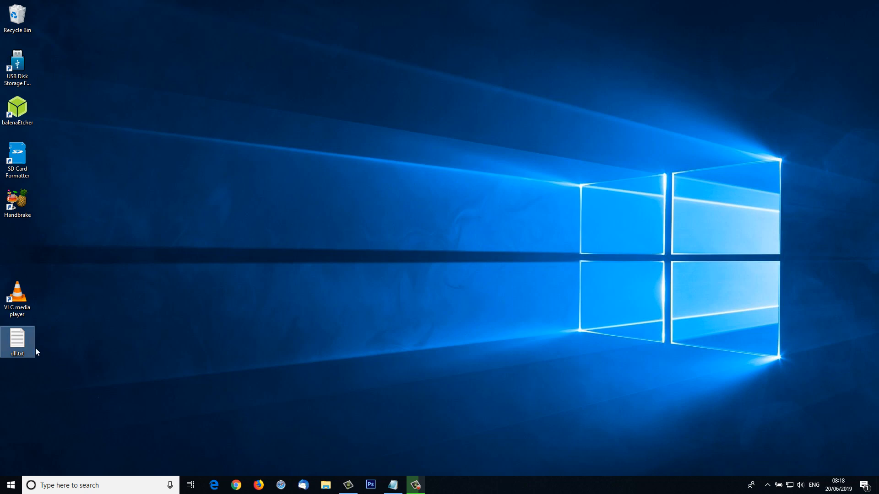
{"action": "double_click", "coordinate": [17, 338]}
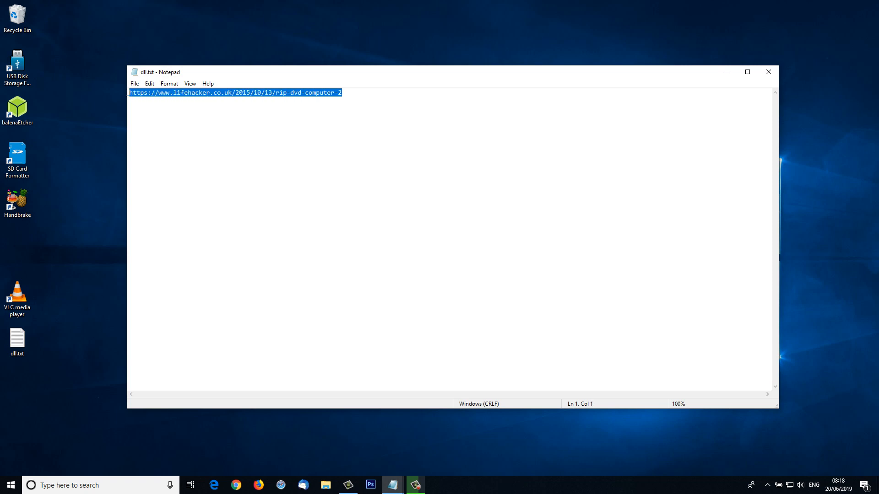
{"action": "right_click", "coordinate": [165, 98]}
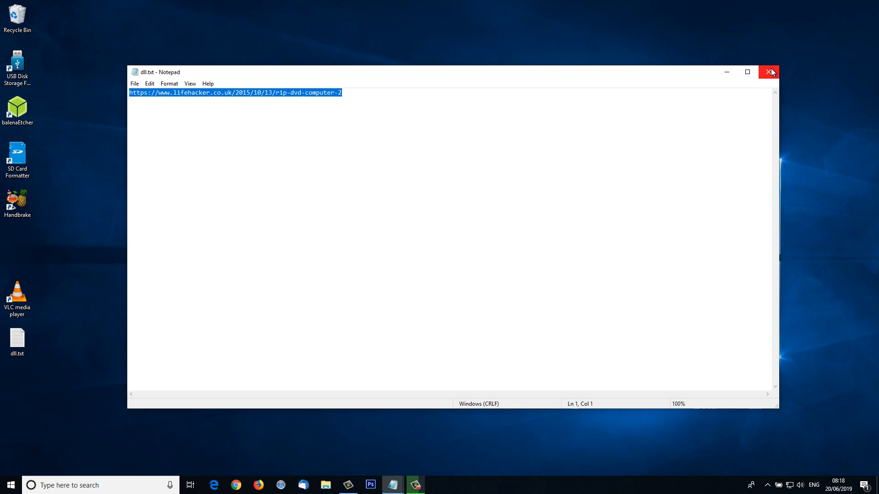
{"action": "left_click", "coordinate": [768, 72]}
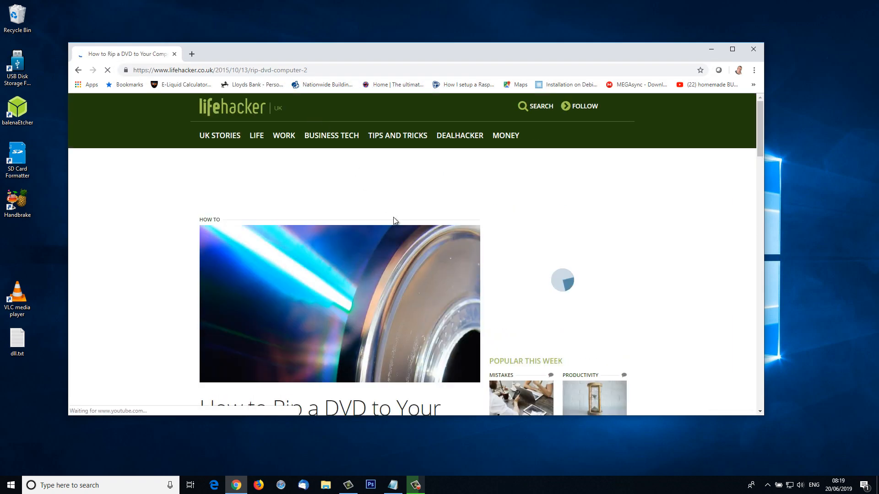
Step: Scroll through the Lifehacker article and keep the downloaded libdvdcss-2.dll despite the warning
{"action": "scroll", "scroll_direction": "down", "scroll_amount": 3}
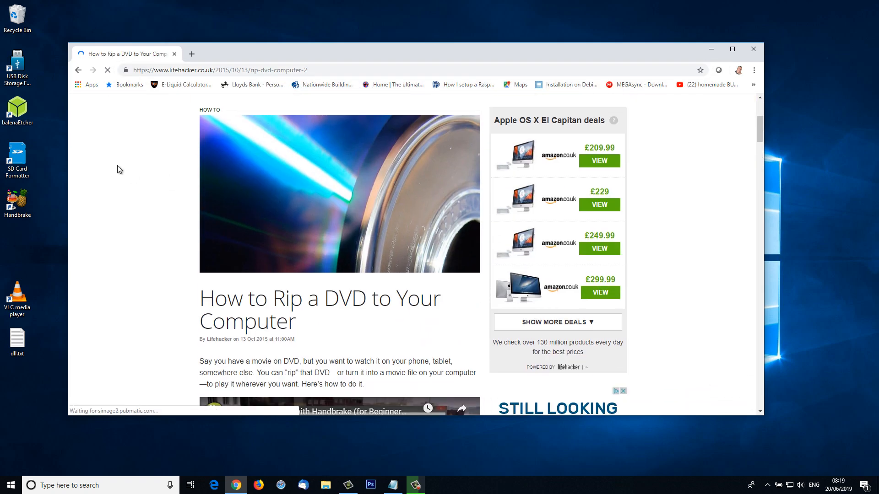
{"action": "scroll", "scroll_direction": "down", "scroll_amount": 3}
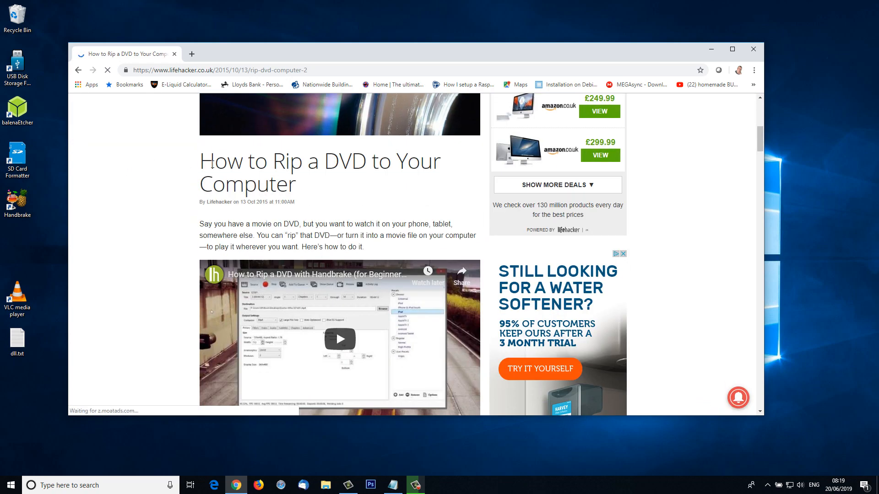
{"action": "scroll", "scroll_direction": "down", "scroll_amount": 3}
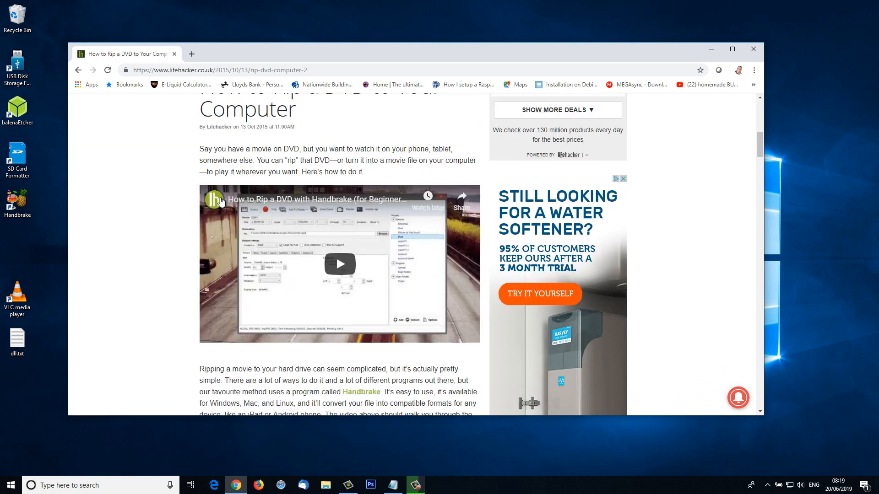
{"action": "scroll", "scroll_direction": "down", "scroll_amount": 3}
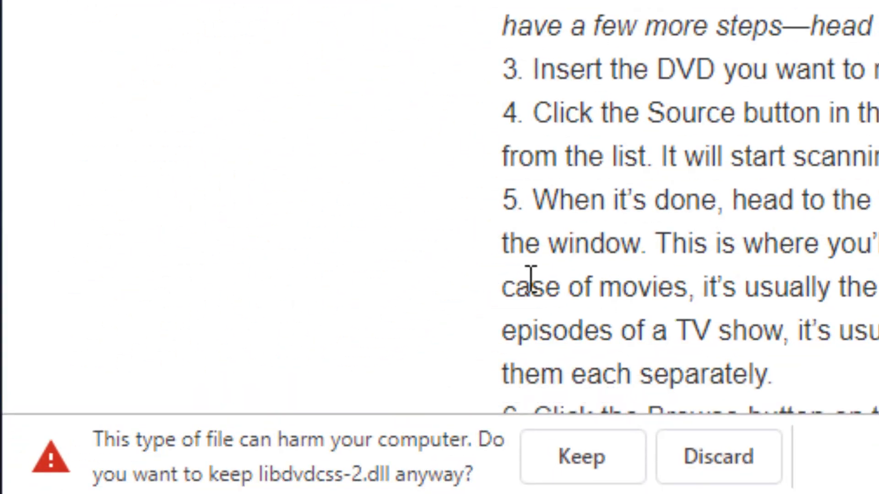
{"action": "mouse_move", "coordinate": [236, 478]}
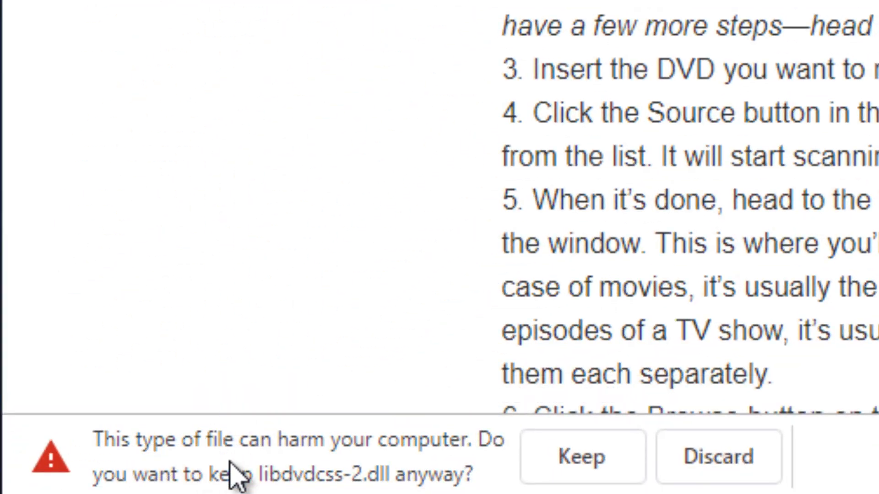
{"action": "left_click", "coordinate": [580, 459]}
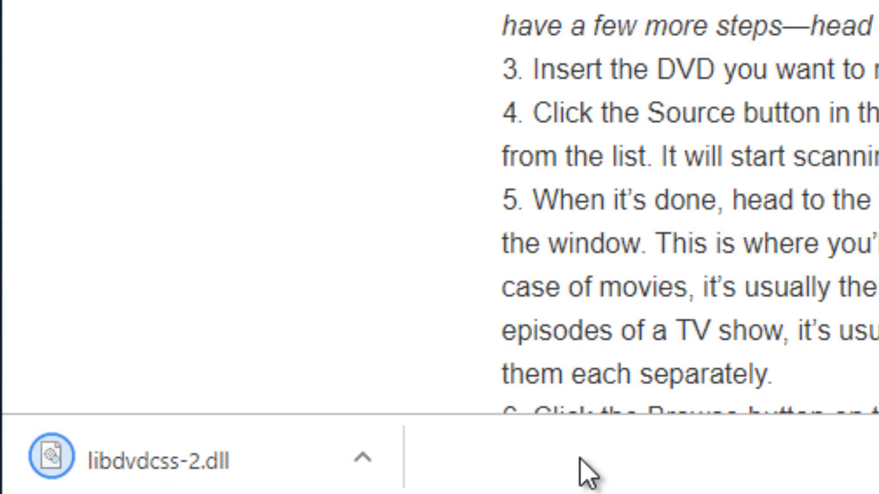
{"action": "mouse_move", "coordinate": [588, 489]}
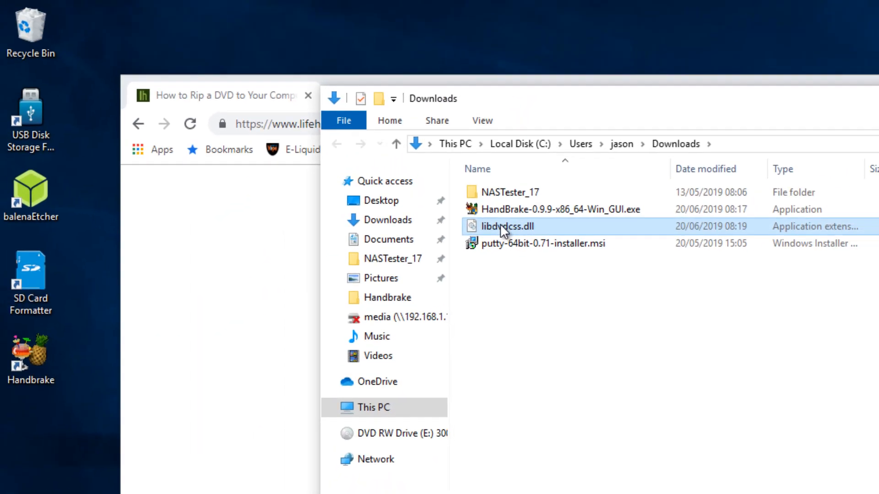
{"action": "mouse_move", "coordinate": [503, 230]}
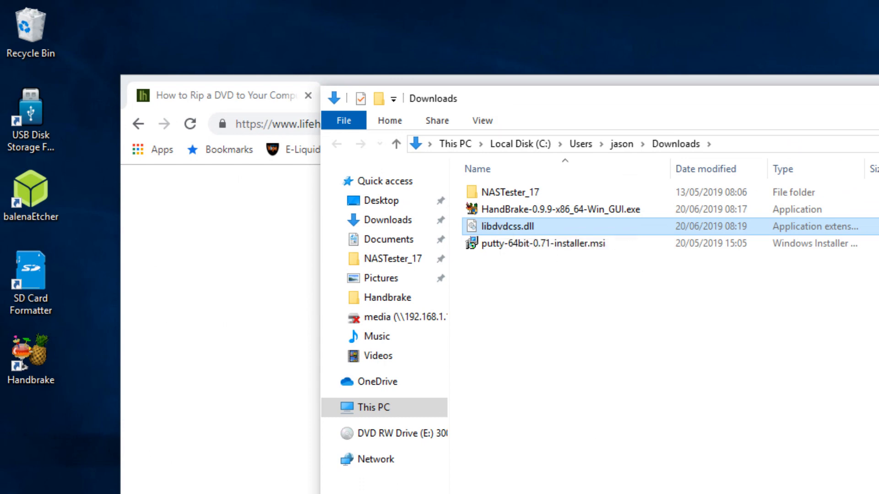
{"action": "mouse_move", "coordinate": [58, 426]}
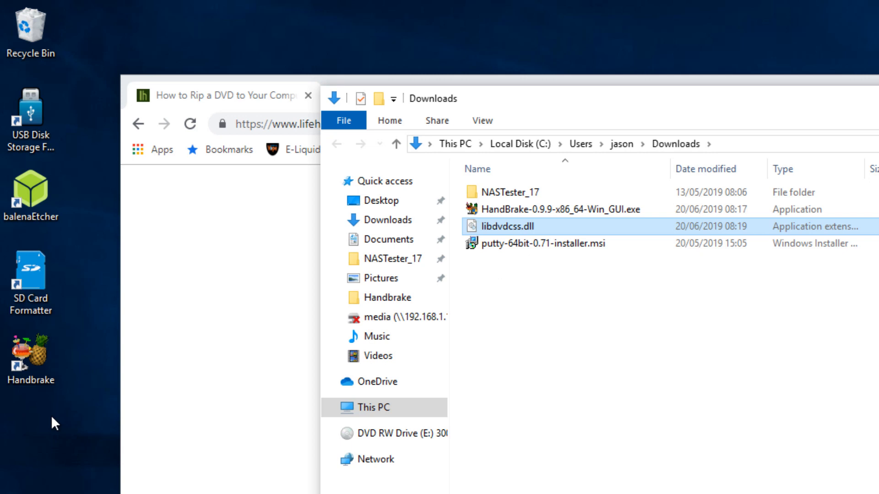
Step: Open the HandBrake install folder via the desktop shortcut's Open file location
{"action": "left_click", "coordinate": [30, 355]}
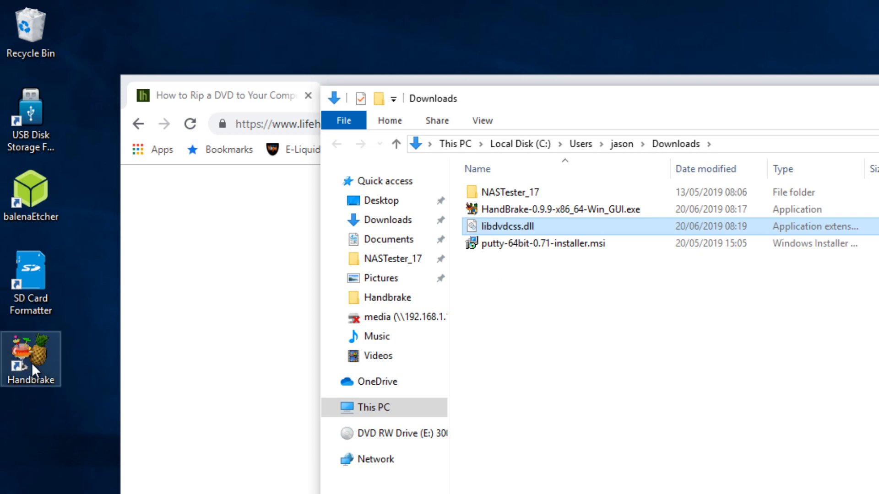
{"action": "right_click", "coordinate": [33, 368]}
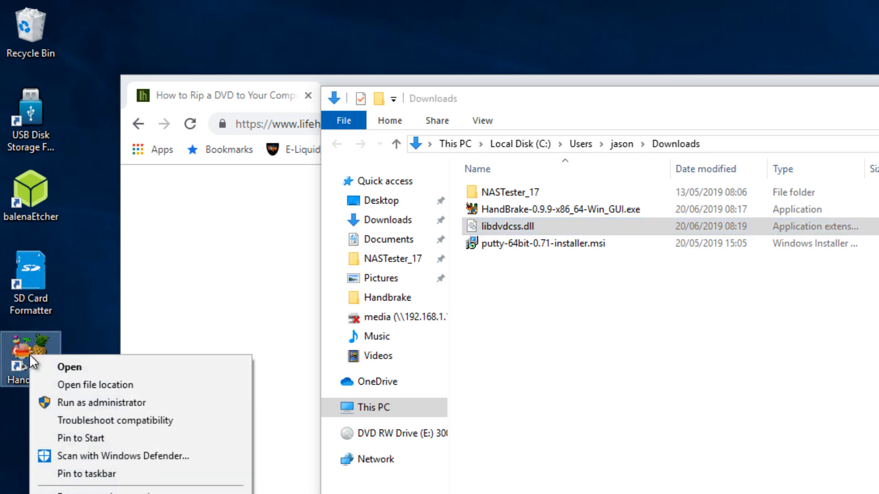
{"action": "mouse_move", "coordinate": [103, 393]}
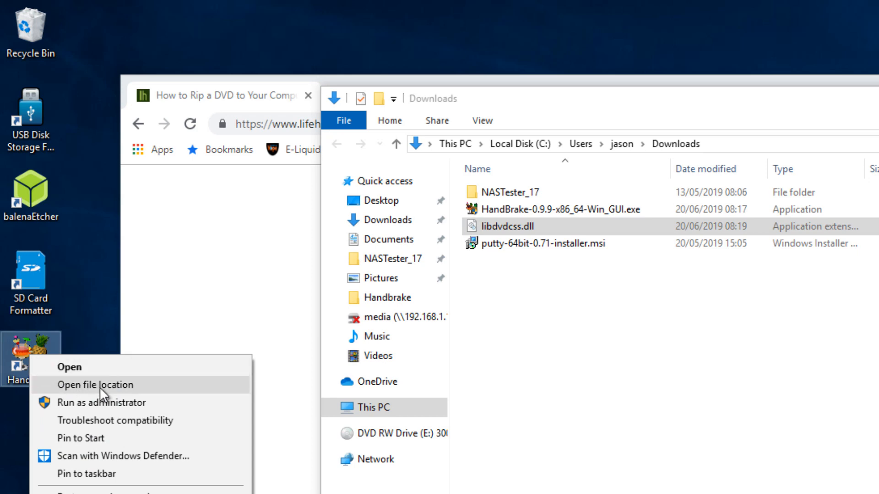
{"action": "left_click", "coordinate": [97, 386]}
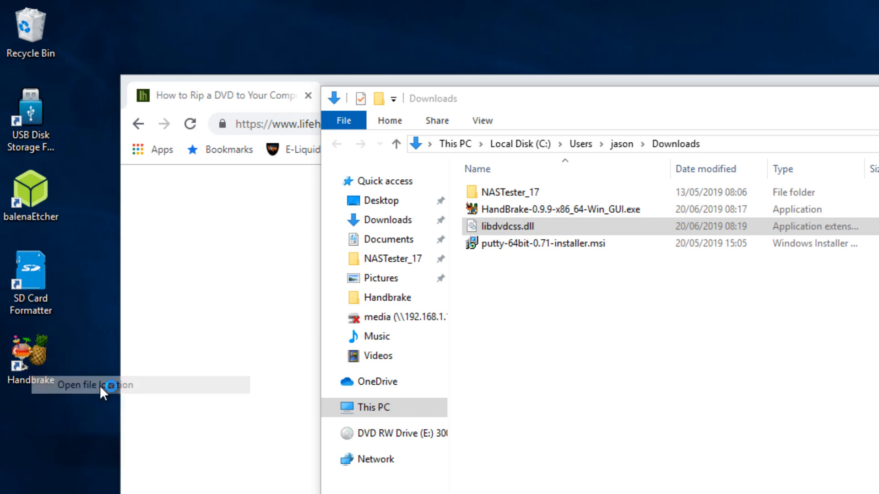
{"action": "left_click", "coordinate": [96, 385]}
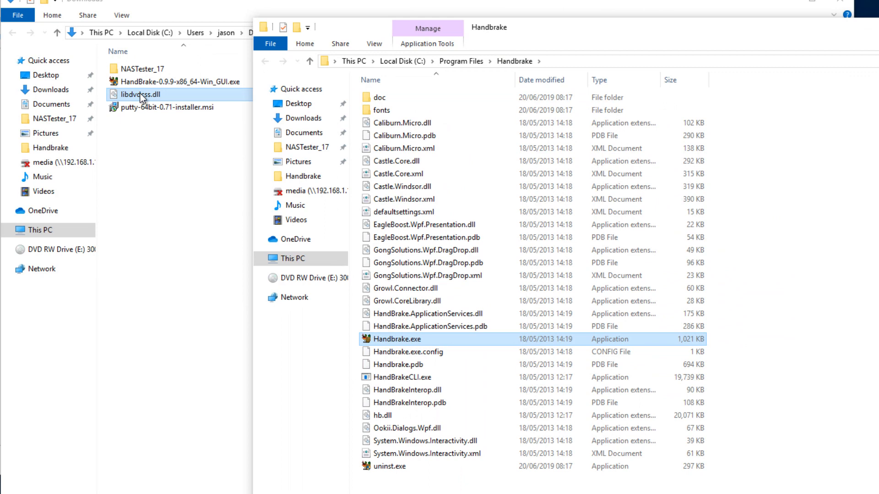
Step: Paste libdvdcss.dll into the HandBrake program folder and close the Explorer window
{"action": "right_click", "coordinate": [144, 95]}
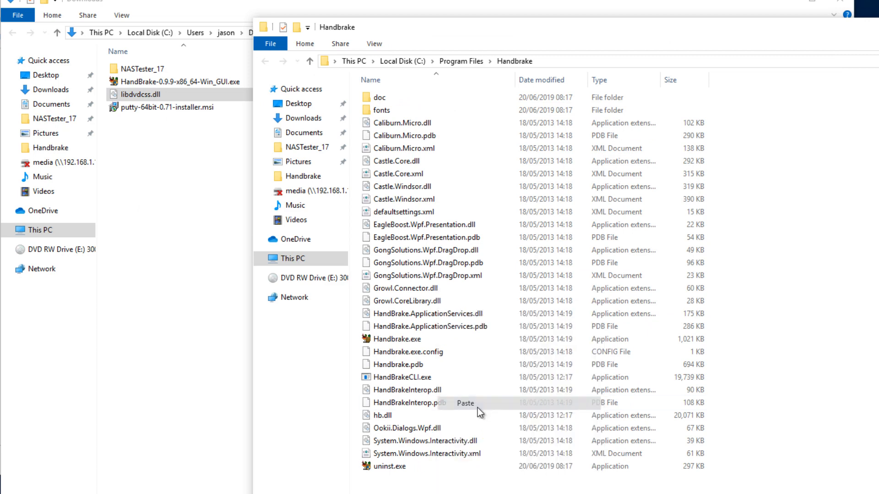
{"action": "left_click", "coordinate": [465, 404]}
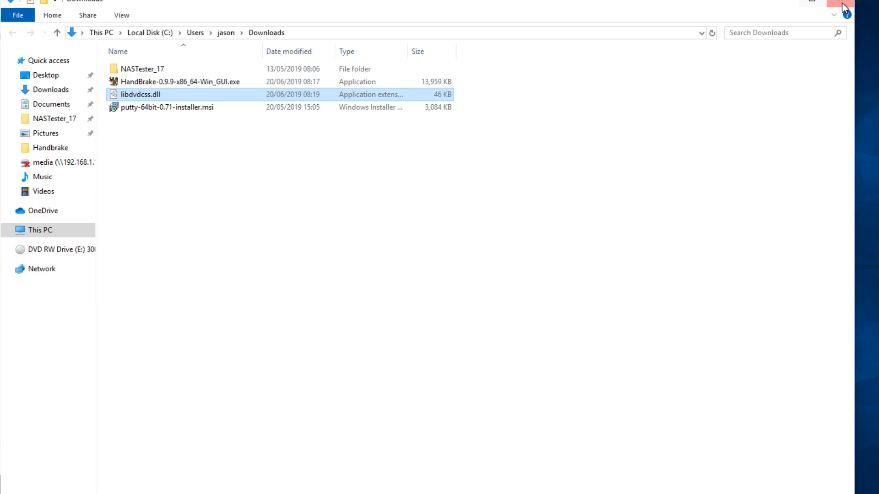
{"action": "left_click", "coordinate": [839, 3]}
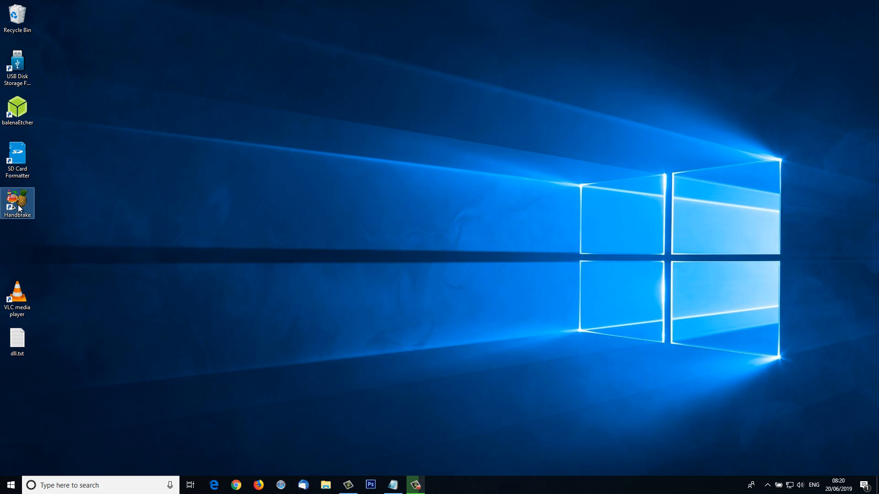
Step: Launch HandBrake and scan the DVD drive E:\ (300) as the source
{"action": "double_click", "coordinate": [17, 200]}
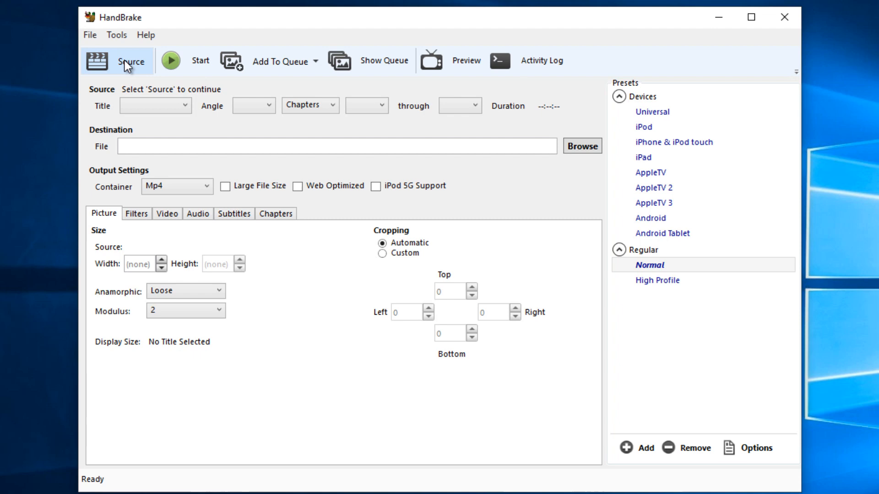
{"action": "left_click", "coordinate": [129, 62]}
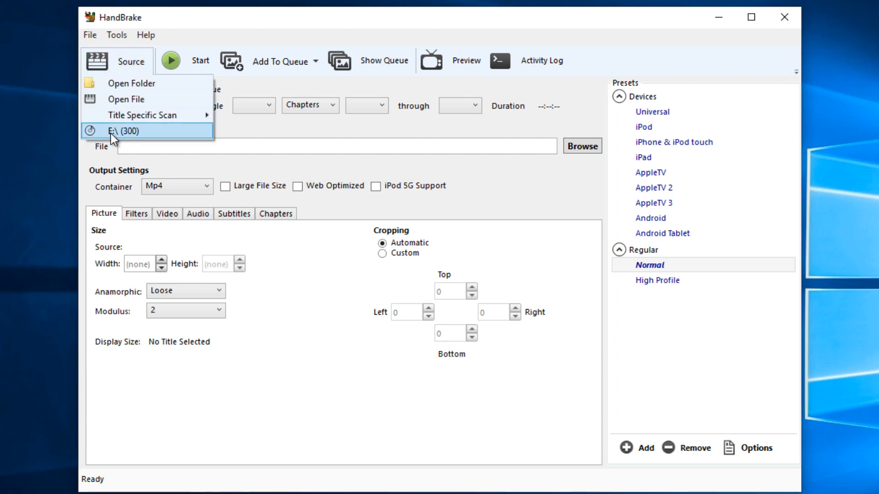
{"action": "left_click", "coordinate": [124, 132]}
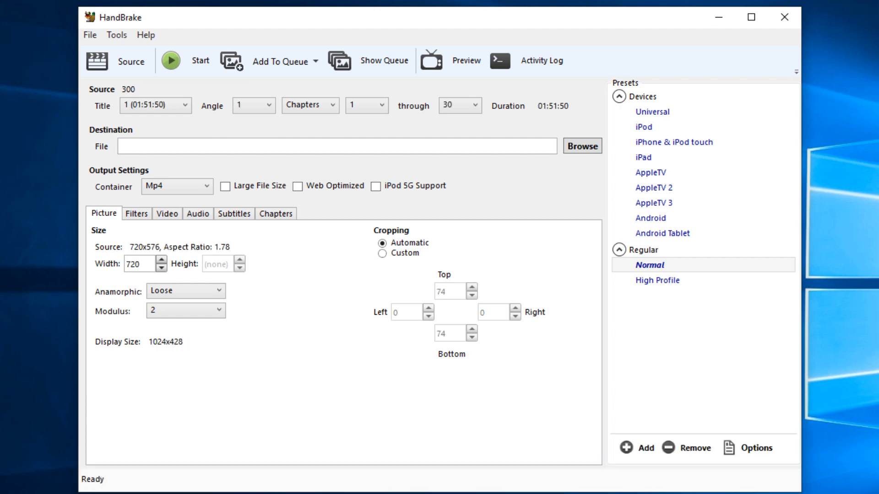
{"action": "mouse_move", "coordinate": [90, 83]}
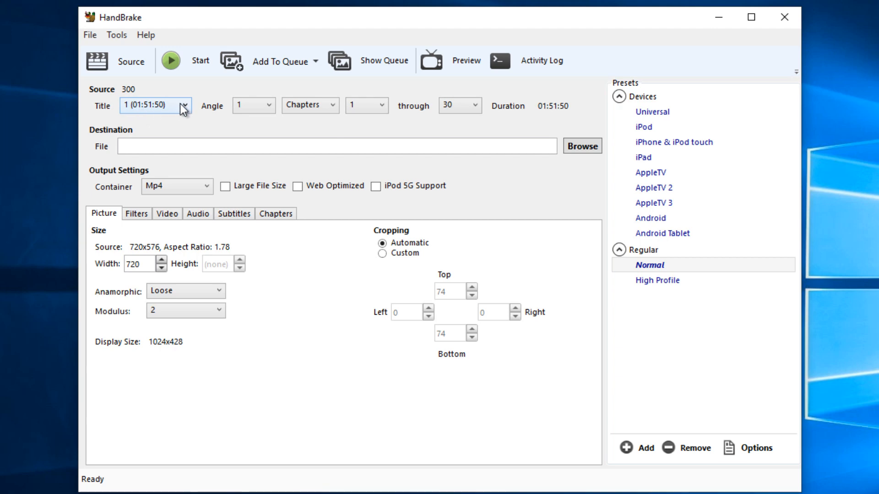
Step: Review the DVD's ten titles and keep title 1 (01:51:50) with chapters 1–30
{"action": "left_click", "coordinate": [187, 106]}
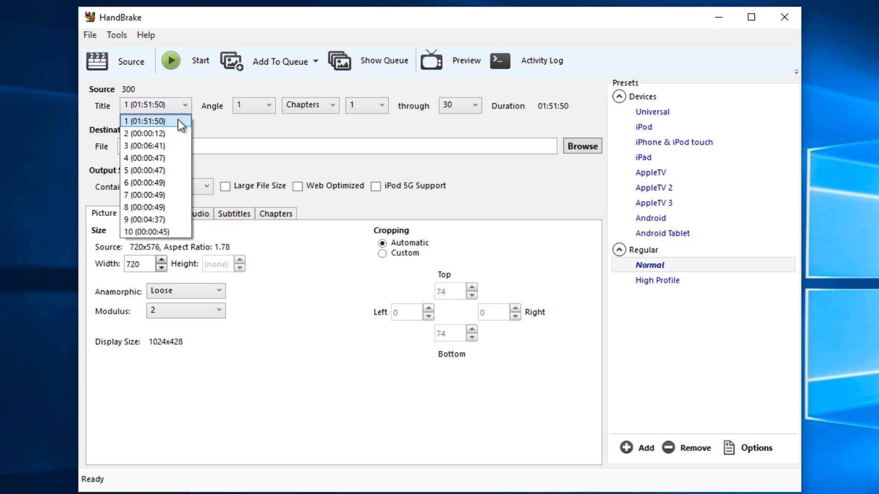
{"action": "mouse_move", "coordinate": [169, 231]}
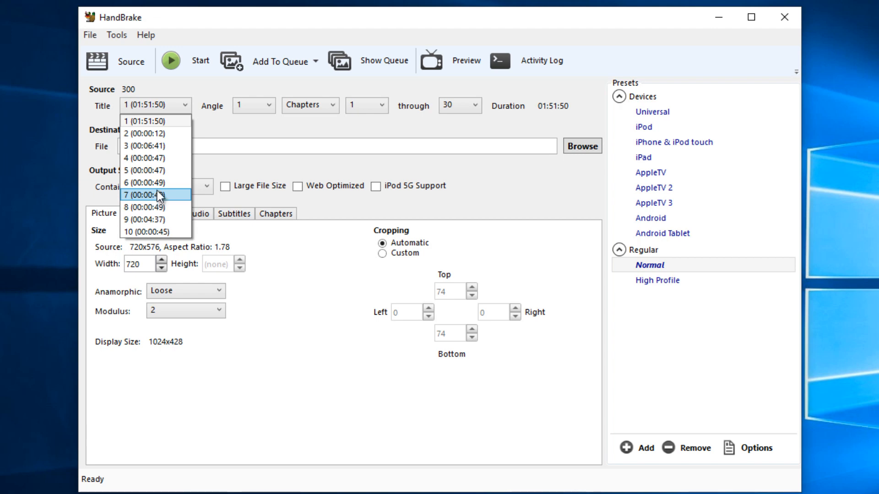
{"action": "mouse_move", "coordinate": [163, 175]}
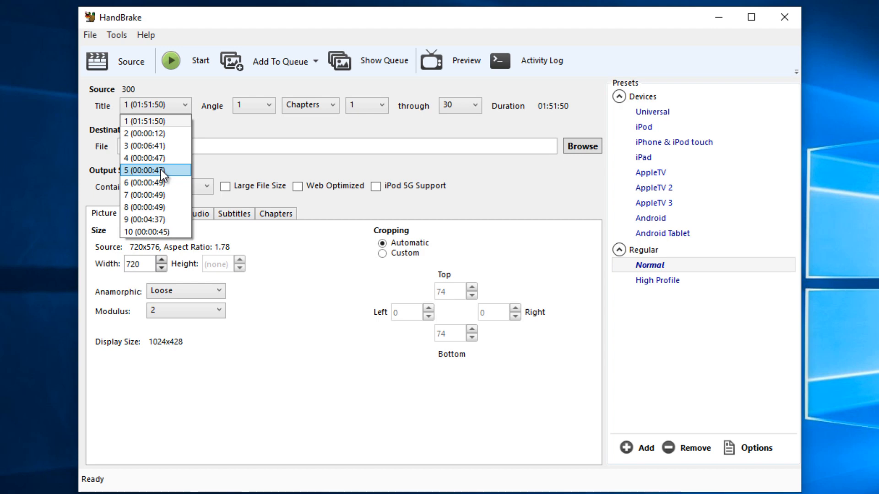
{"action": "mouse_move", "coordinate": [145, 146]}
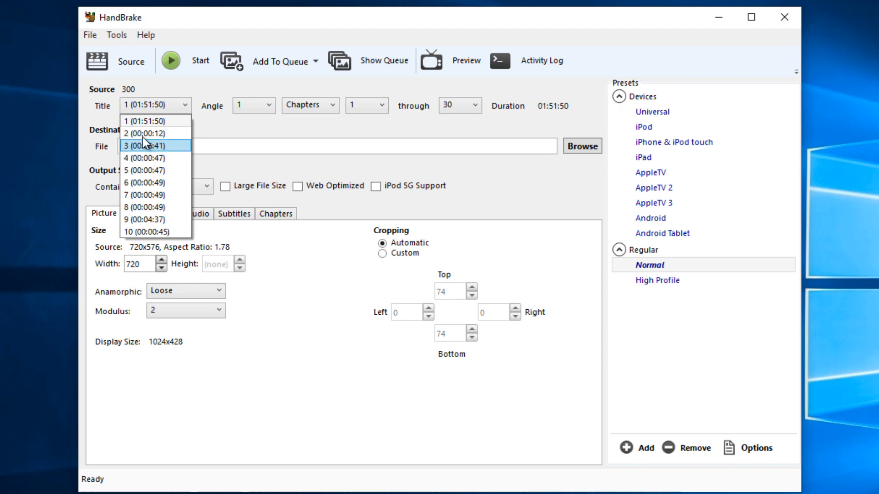
{"action": "mouse_move", "coordinate": [138, 192]}
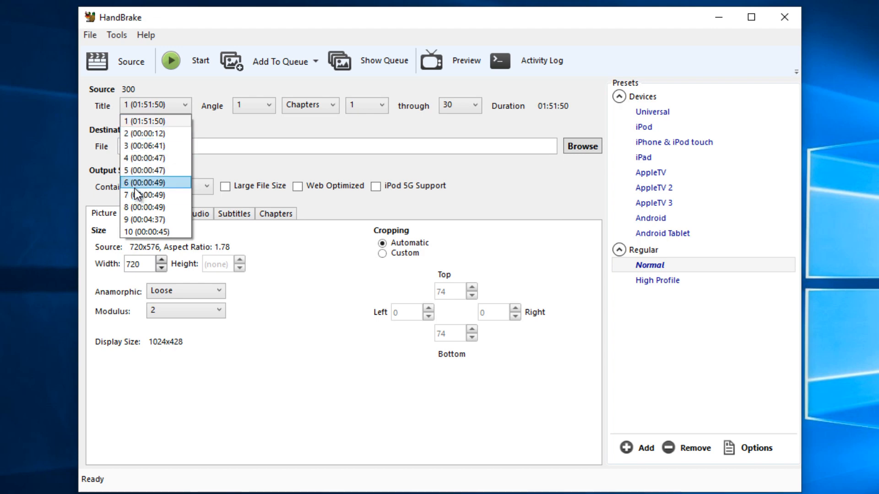
{"action": "mouse_move", "coordinate": [155, 195]}
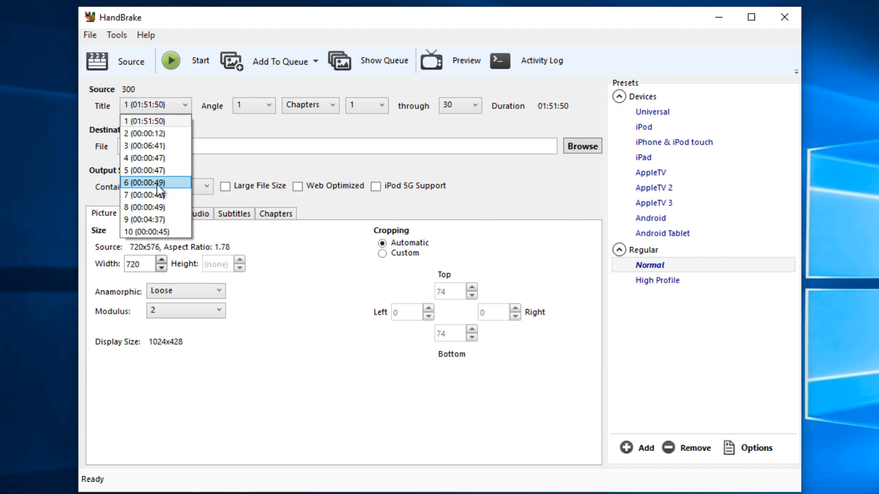
{"action": "mouse_move", "coordinate": [155, 199]}
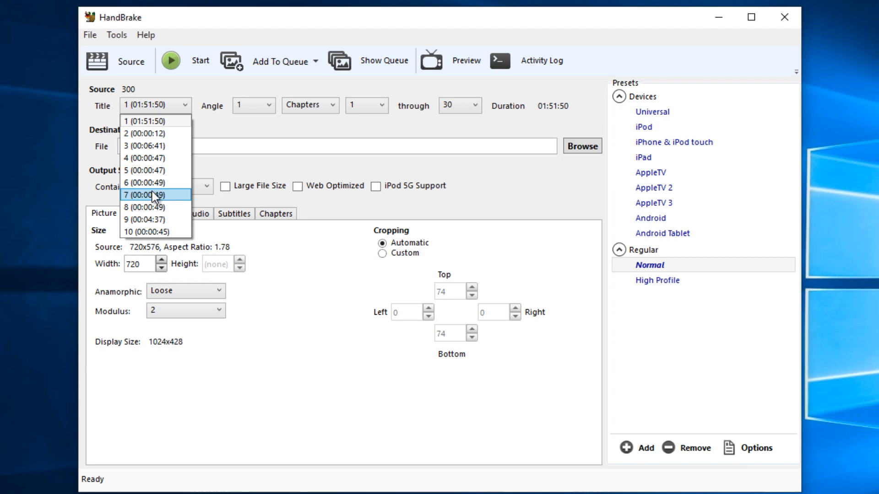
{"action": "mouse_move", "coordinate": [163, 209]}
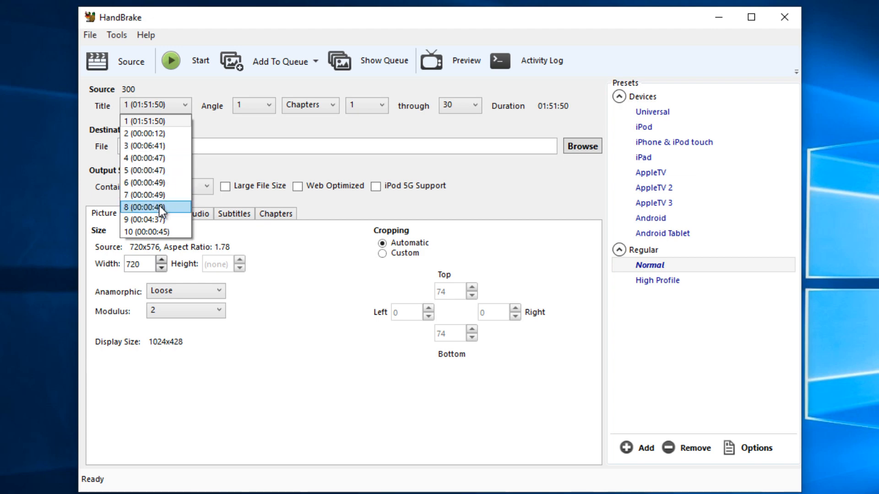
{"action": "mouse_move", "coordinate": [155, 128]}
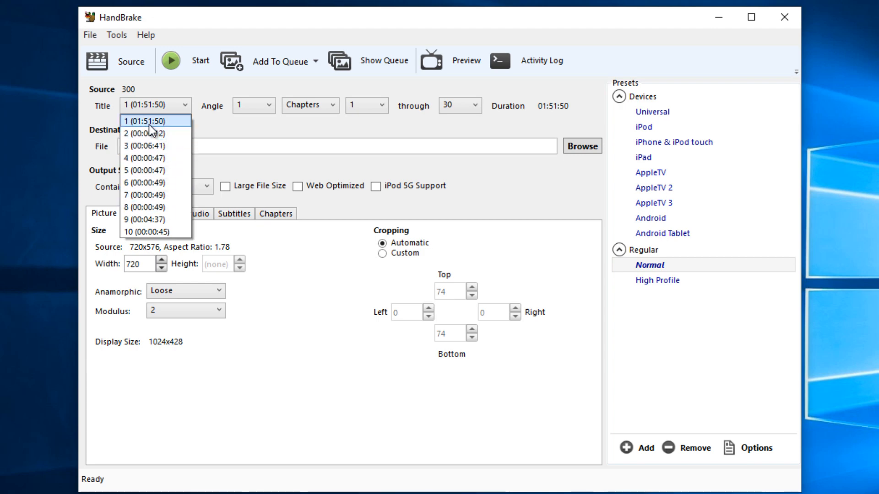
{"action": "mouse_move", "coordinate": [140, 133]}
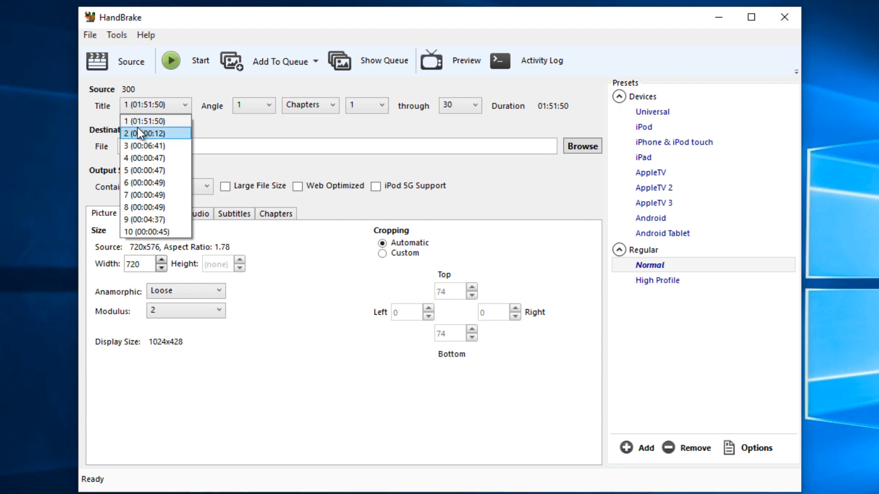
{"action": "mouse_move", "coordinate": [157, 121]}
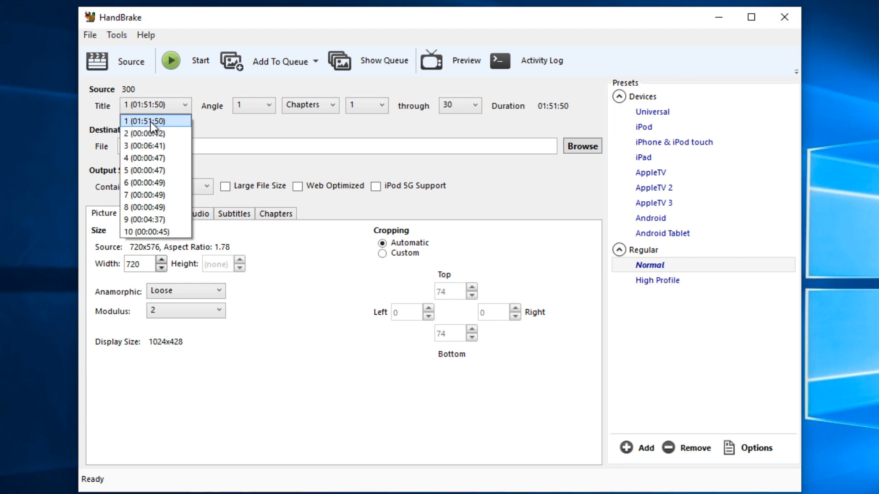
{"action": "left_click", "coordinate": [146, 121]}
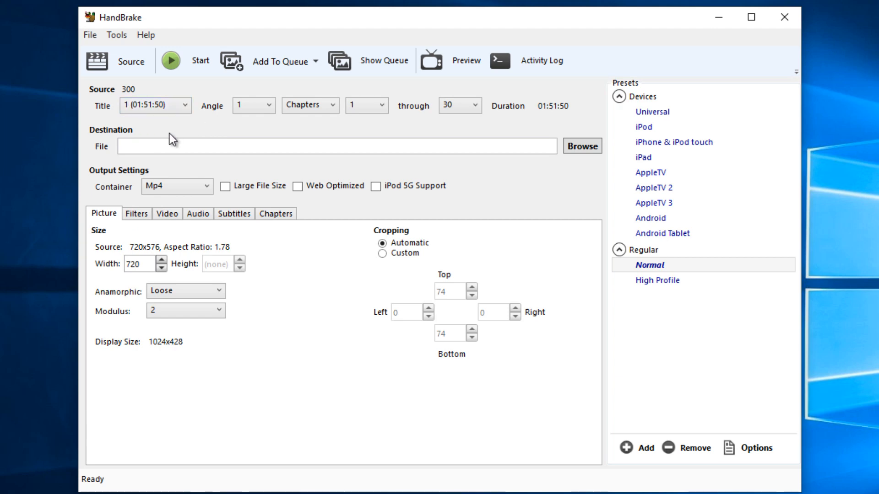
{"action": "mouse_move", "coordinate": [145, 144]}
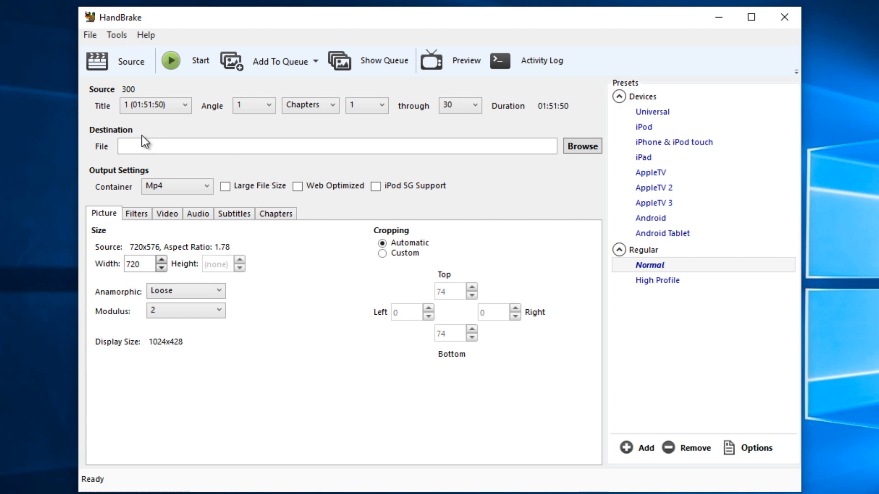
Step: Set the output destination to 300.mp4 in the Desktop folder
{"action": "left_click", "coordinate": [582, 146]}
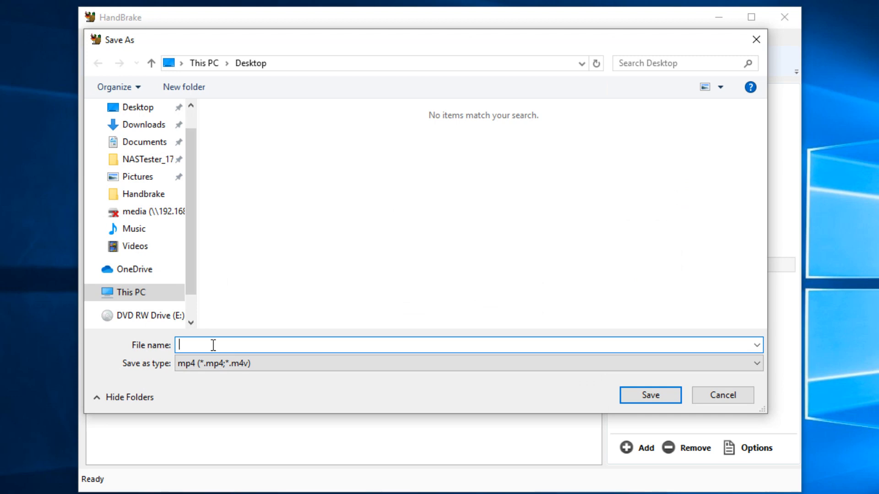
{"action": "type", "text": "300"}
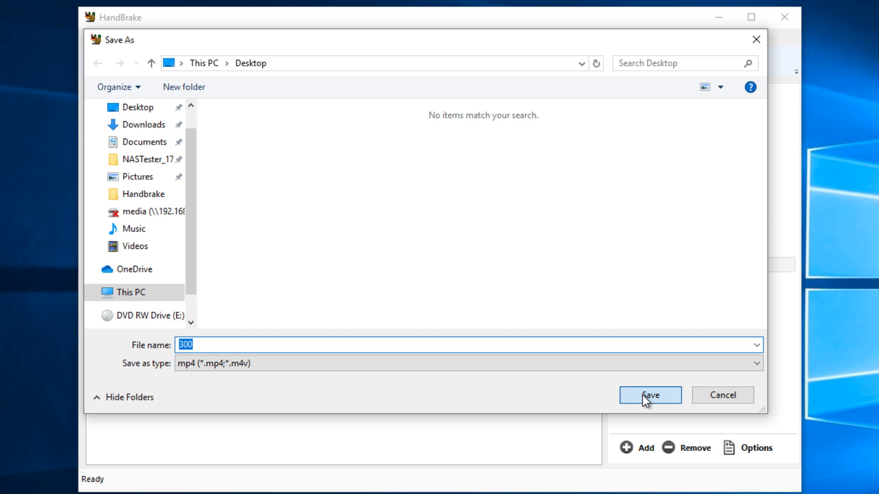
{"action": "left_click", "coordinate": [650, 395]}
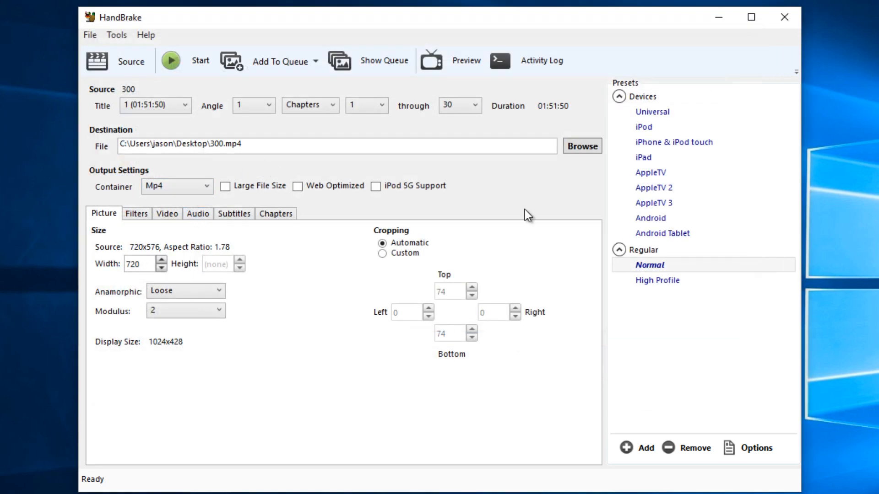
{"action": "mouse_move", "coordinate": [670, 340]}
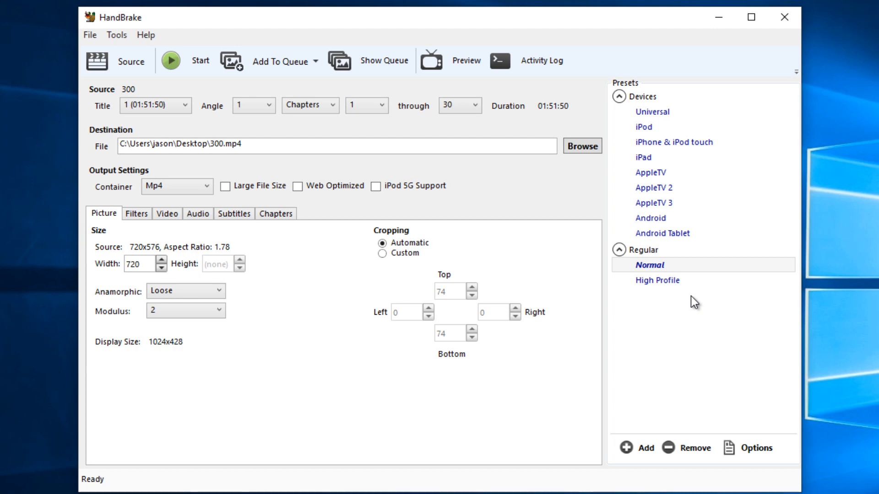
{"action": "mouse_move", "coordinate": [651, 270]}
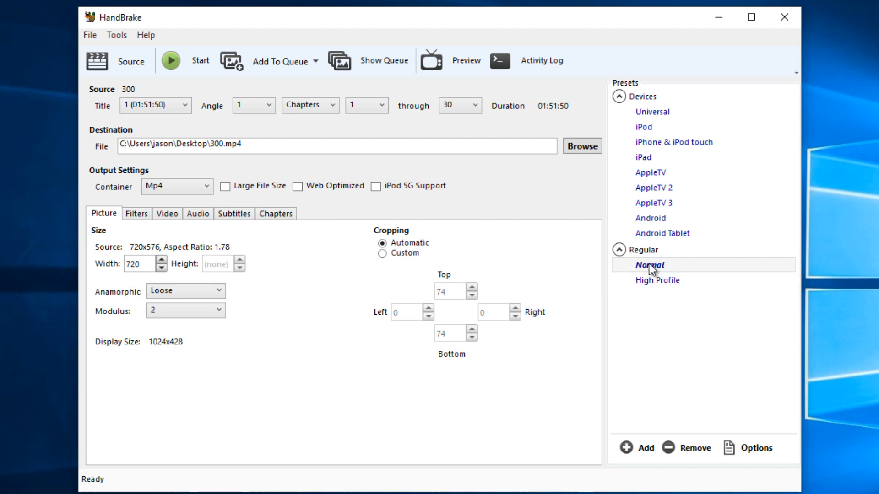
{"action": "mouse_move", "coordinate": [682, 270]}
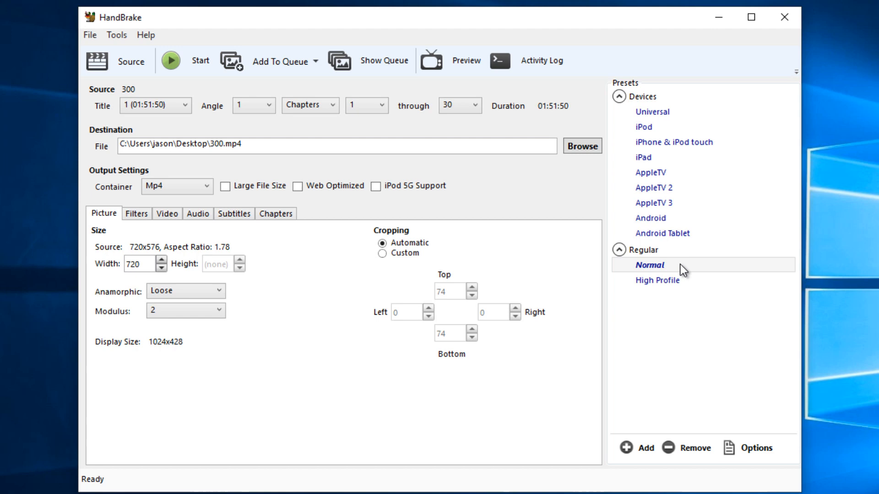
{"action": "left_click", "coordinate": [657, 280]}
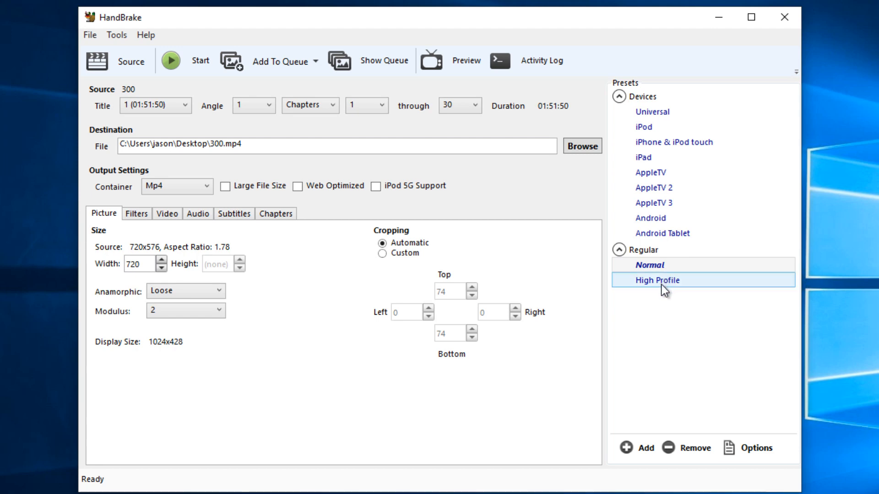
{"action": "left_click", "coordinate": [650, 264]}
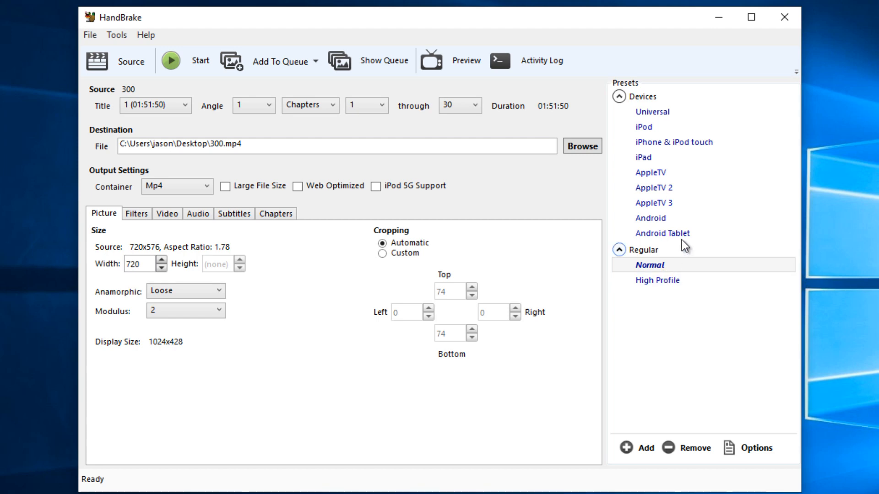
{"action": "left_click", "coordinate": [662, 233]}
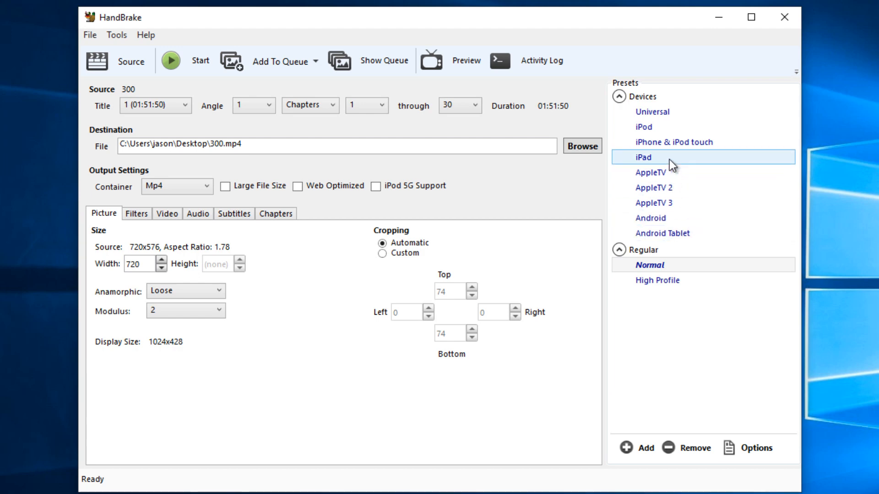
{"action": "left_click", "coordinate": [674, 142]}
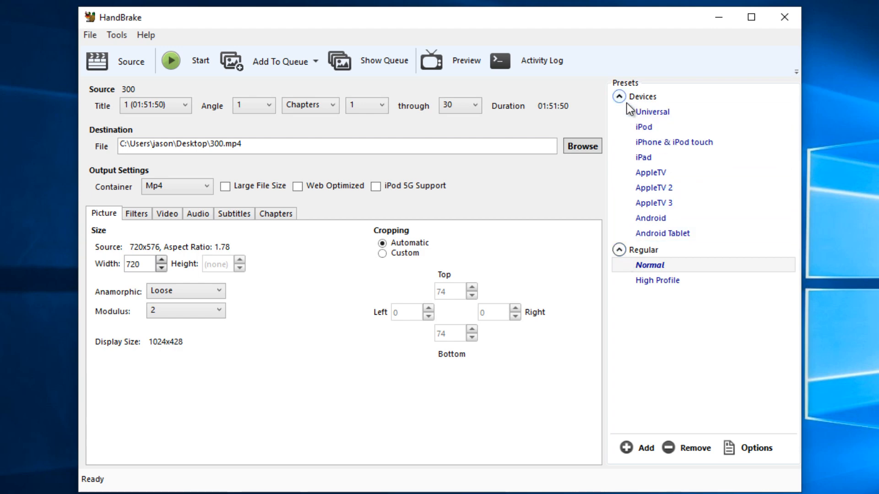
{"action": "left_click", "coordinate": [662, 233]}
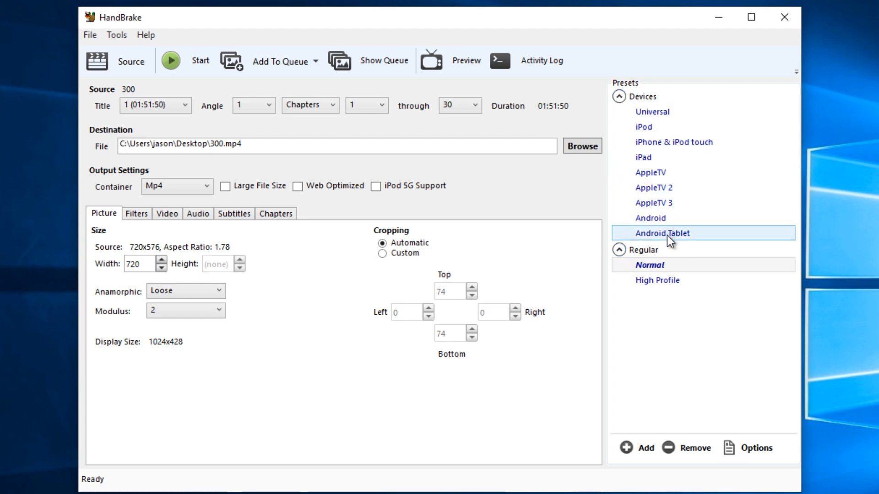
{"action": "left_click", "coordinate": [649, 265]}
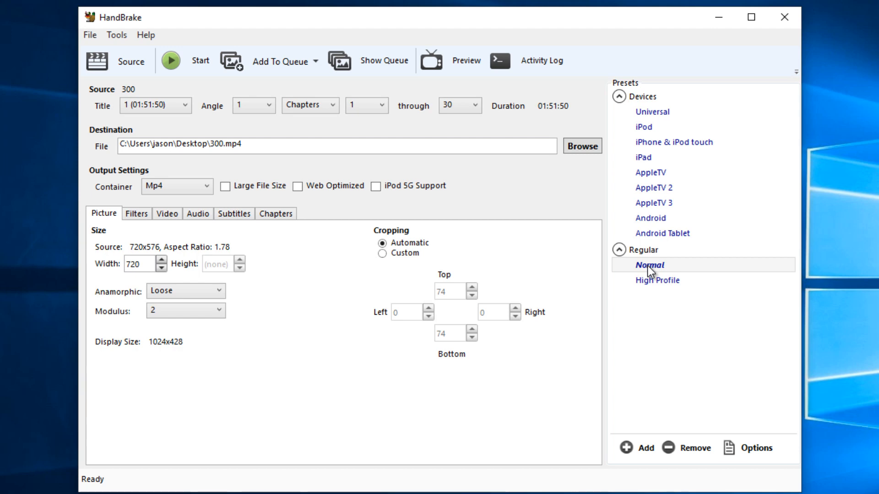
Step: Choose the Normal preset and start the encode of title 1 to 300.mp4
{"action": "left_click", "coordinate": [173, 61]}
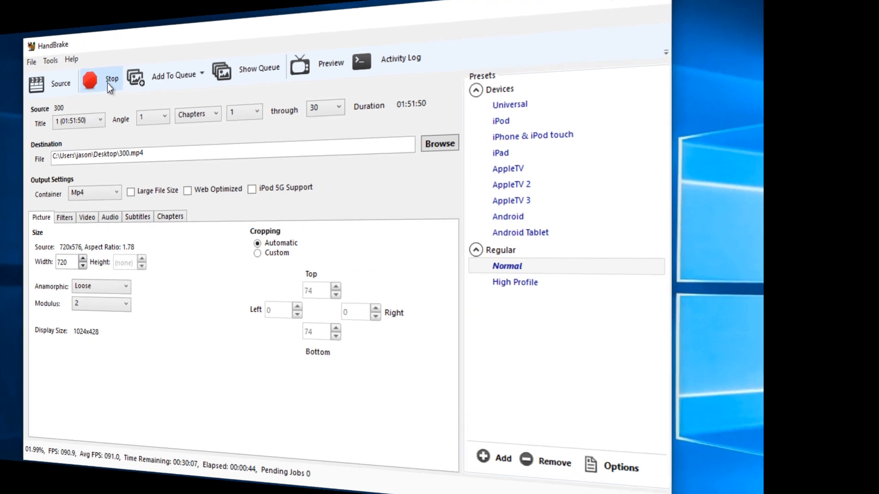
{"action": "left_click", "coordinate": [92, 82]}
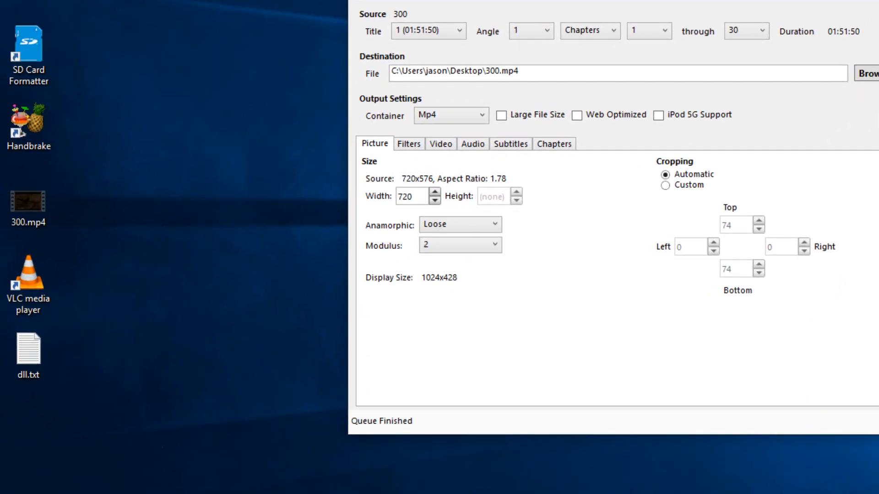
Step: Show the Details properties of 300.mp4: 1.33 GB, 01:51:50 long, 720x428 at 25 fps
{"action": "left_click", "coordinate": [26, 204]}
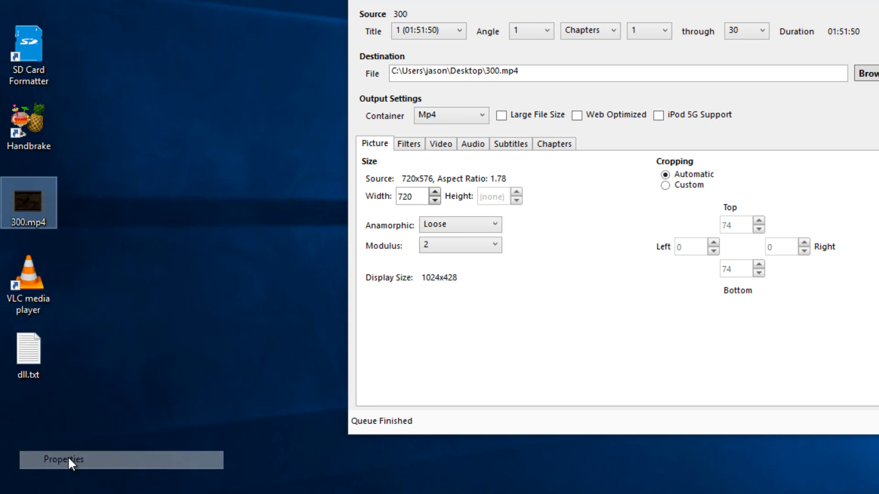
{"action": "left_click", "coordinate": [66, 460]}
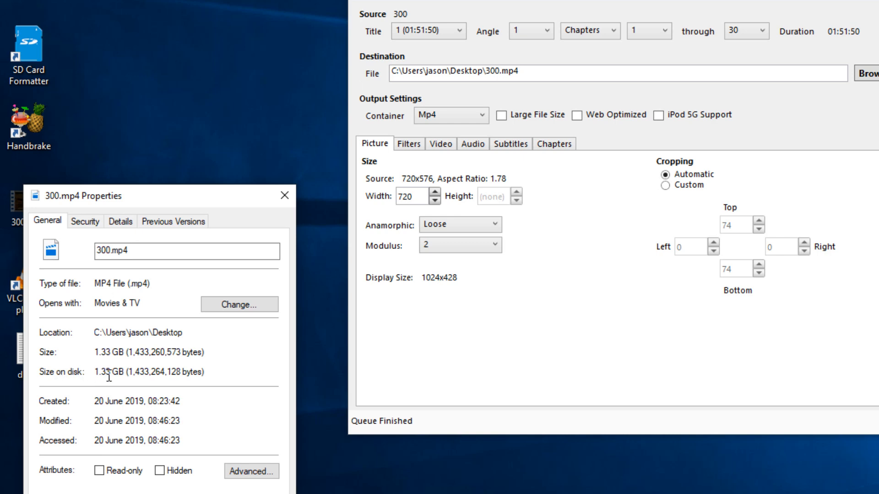
{"action": "left_click", "coordinate": [120, 221]}
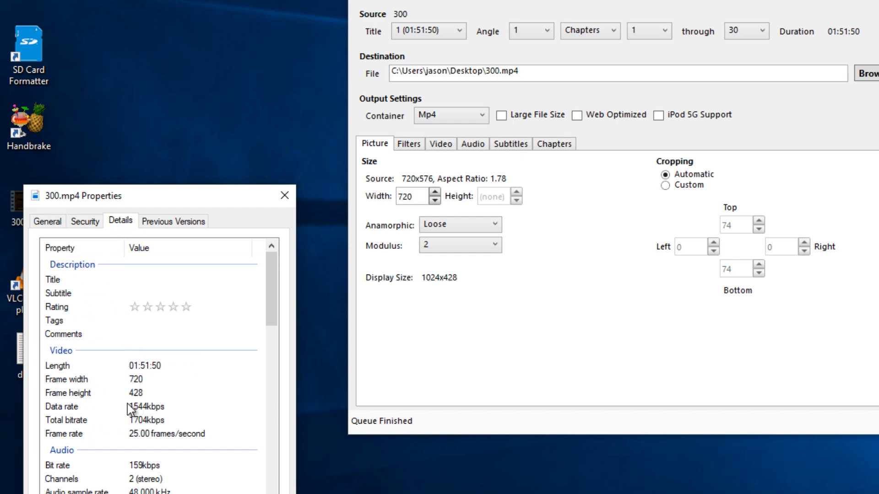
{"action": "mouse_move", "coordinate": [120, 442]}
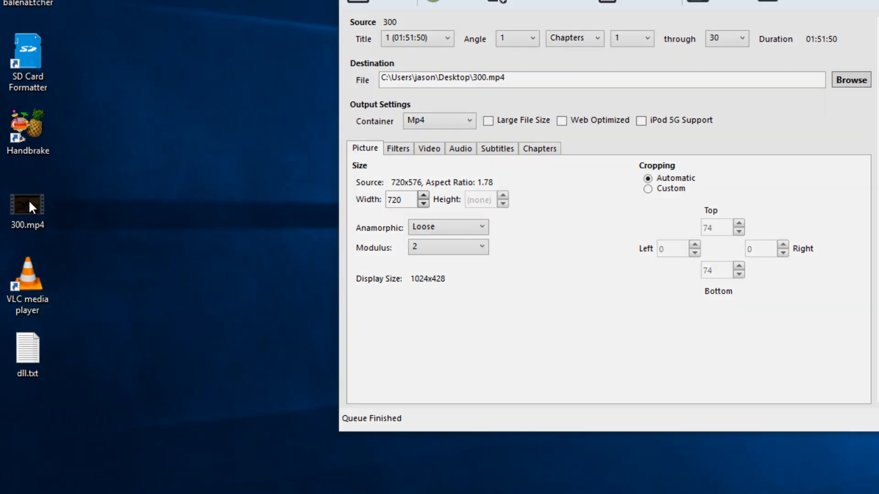
Step: Launch 300.mp4 from the desktop in the video player
{"action": "double_click", "coordinate": [28, 206]}
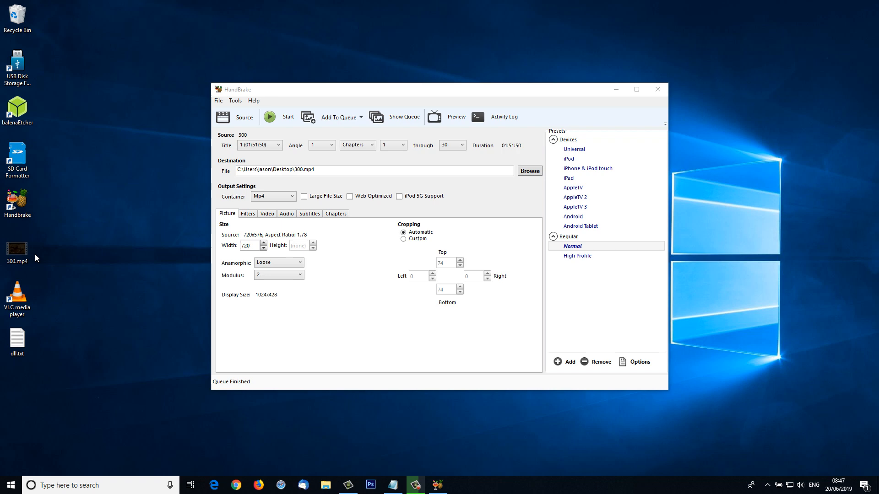
{"action": "left_click", "coordinate": [17, 249]}
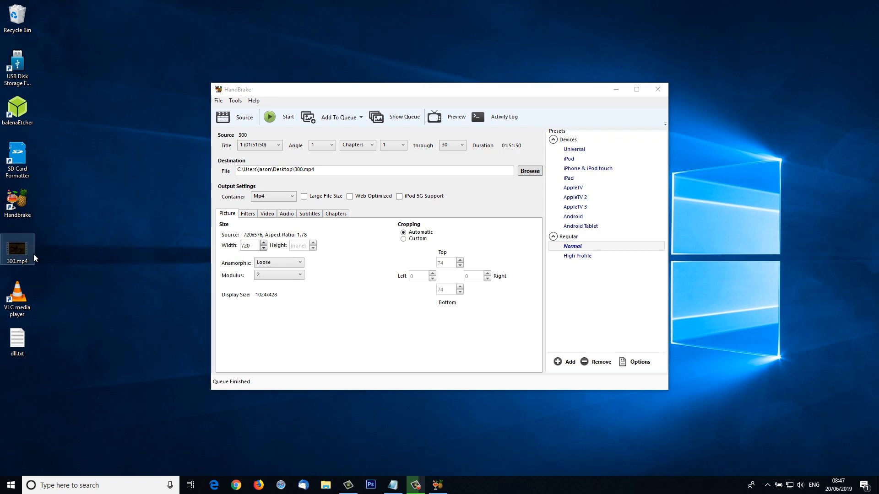
{"action": "mouse_move", "coordinate": [36, 259]}
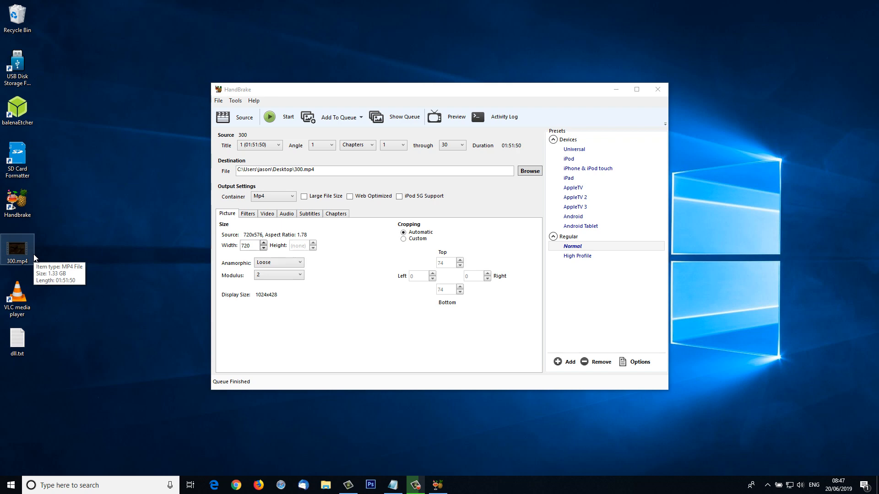
{"action": "mouse_move", "coordinate": [39, 263]}
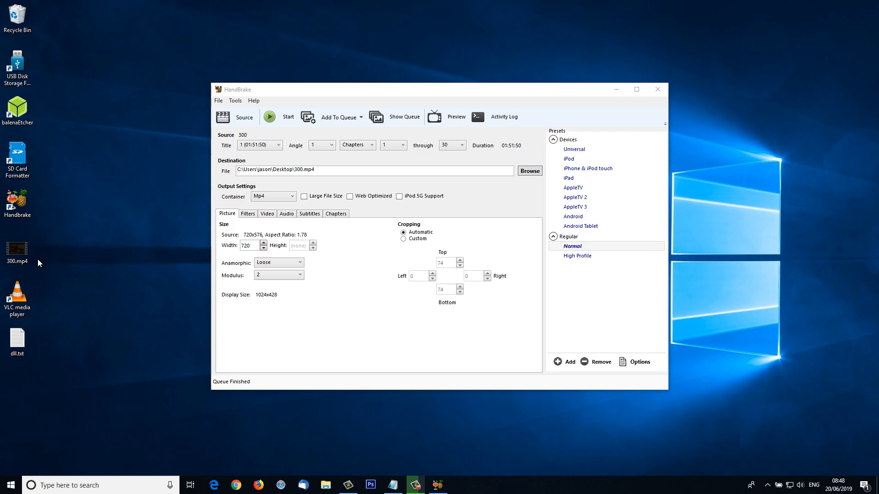